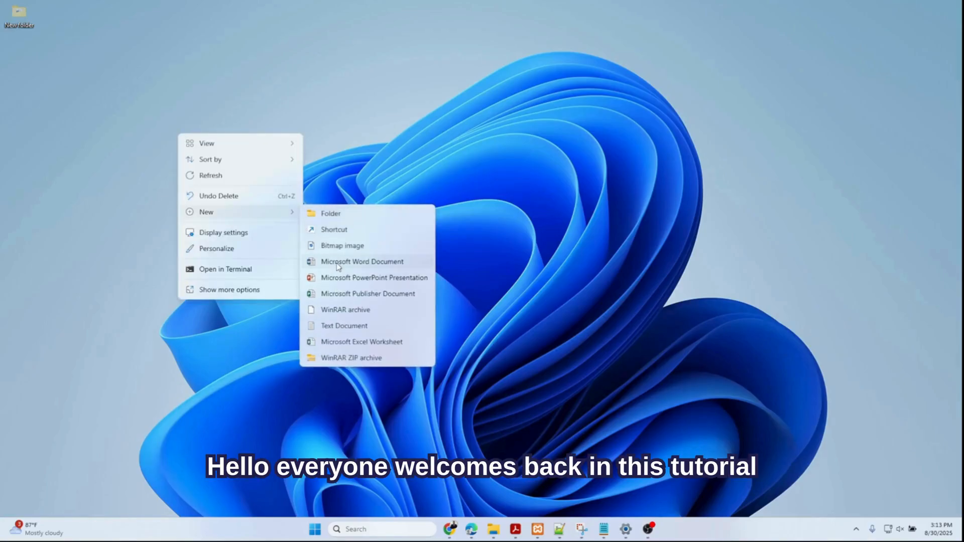
Step: Create new Word, PowerPoint and Excel files on the desktop
click(361, 261)
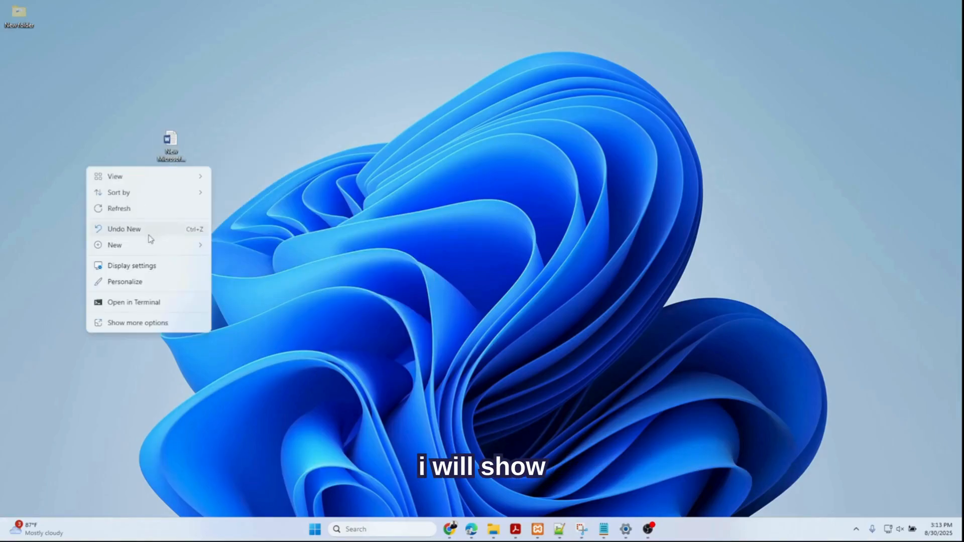
click(114, 244)
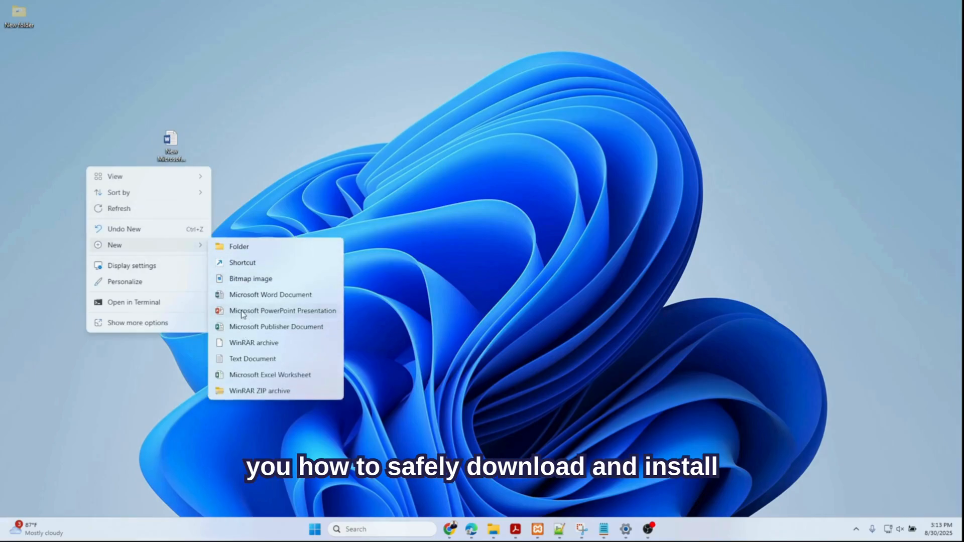
click(282, 310)
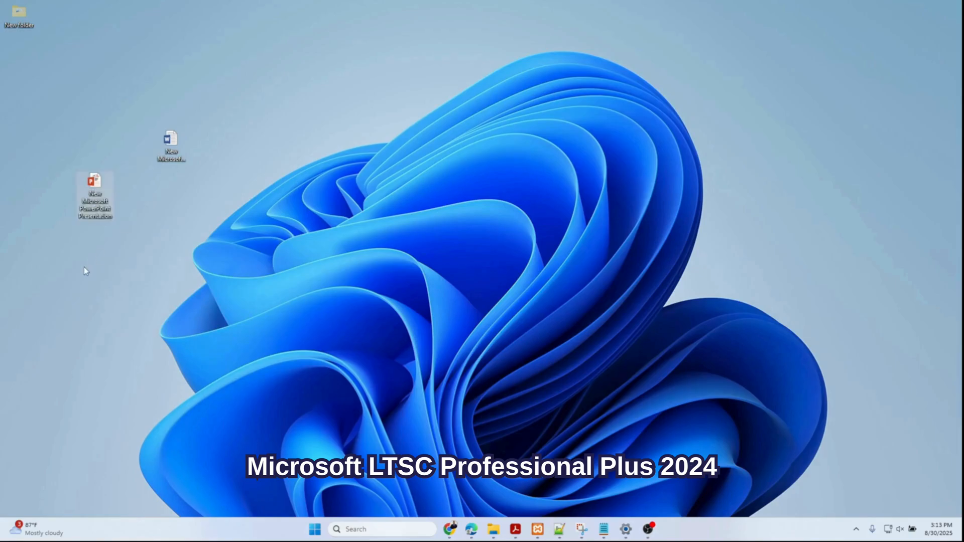
right_click(85, 271)
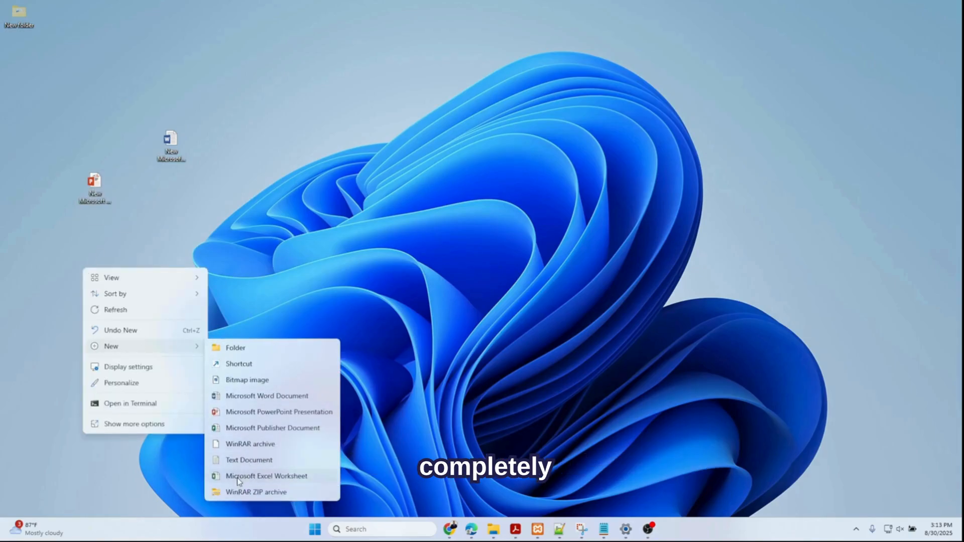
click(266, 476)
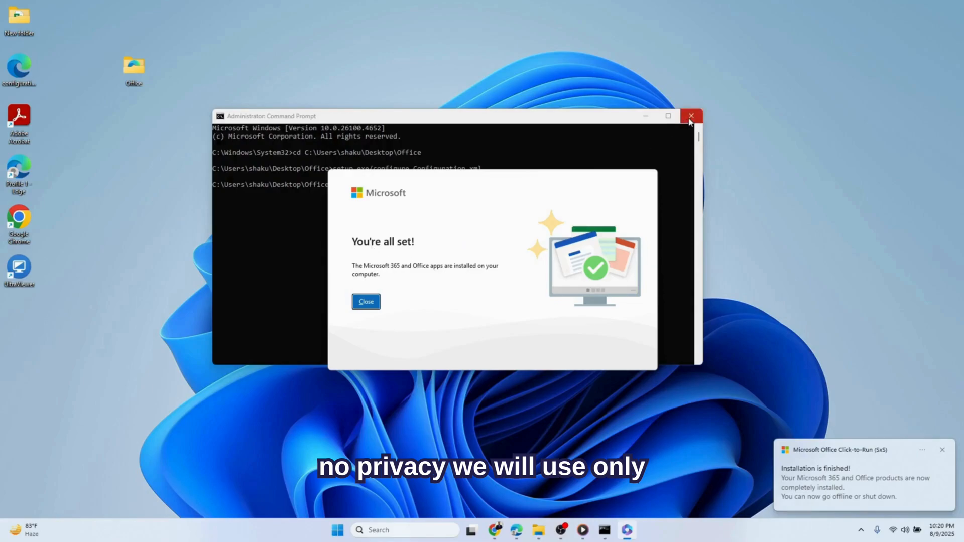
Step: Close the installer windows and launch Word from a Start search for 'word'
click(366, 301)
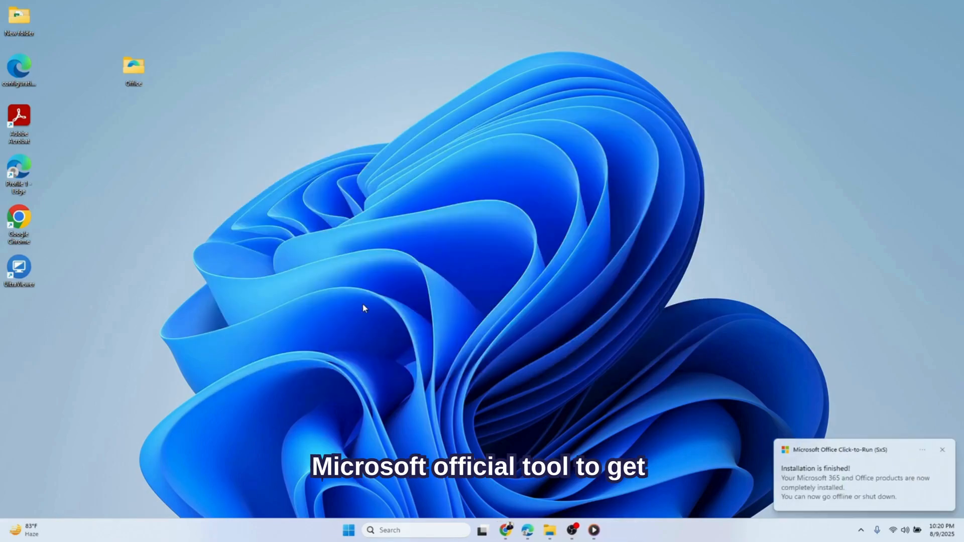
click(348, 530)
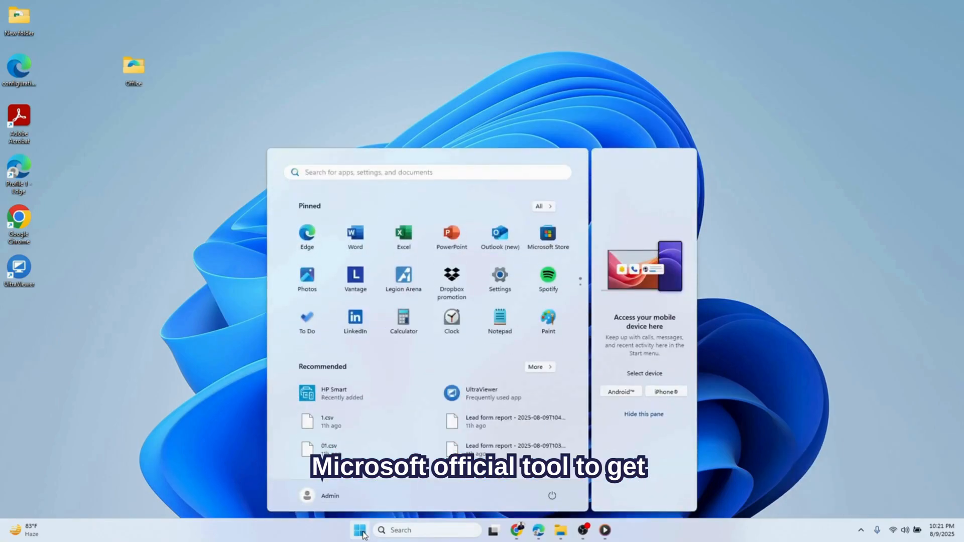
text(word)
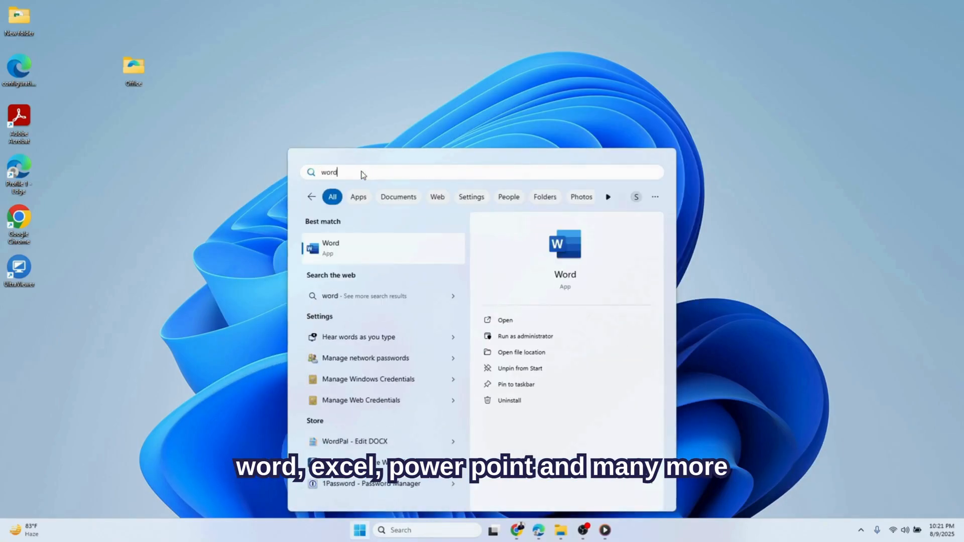
click(331, 247)
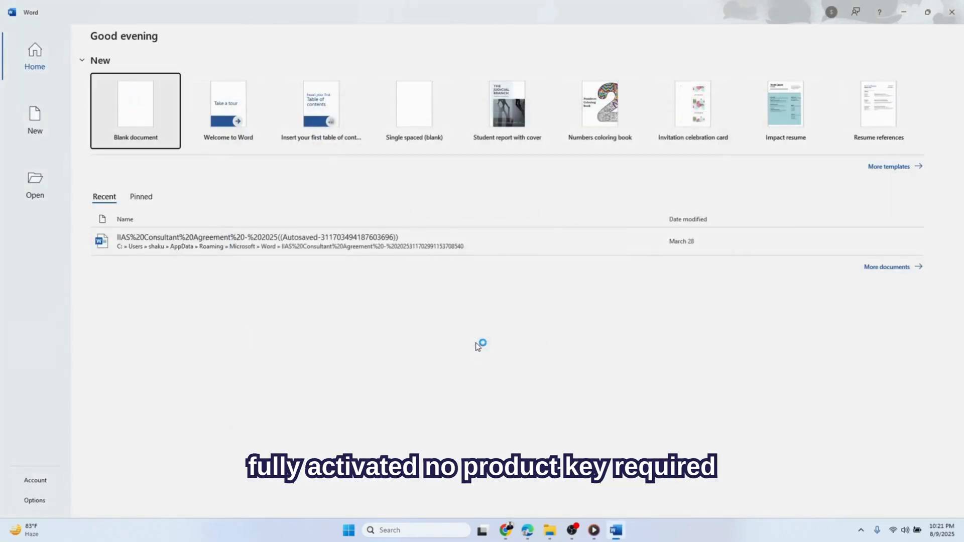
Step: Type 'Subscribe to my channel thank you' in a blank document, then view the Account page
click(136, 111)
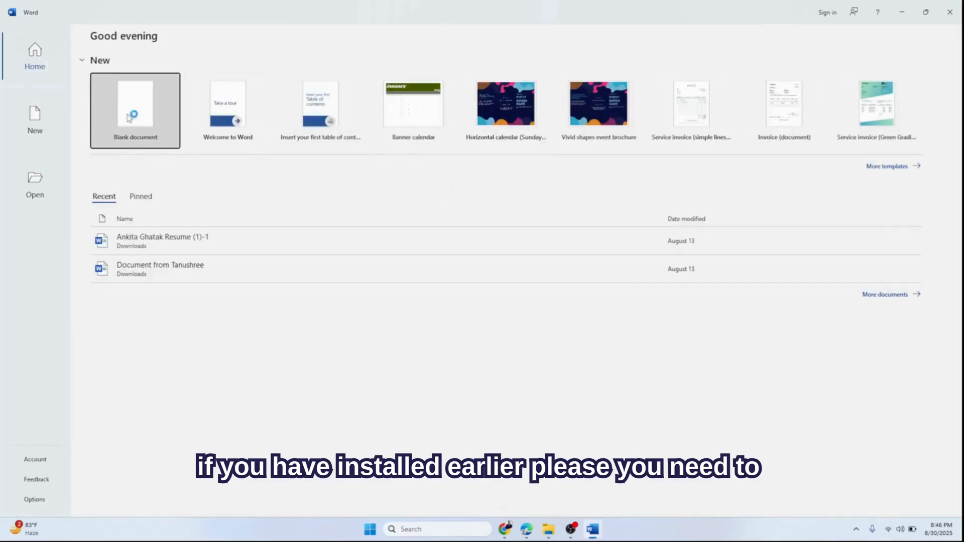
click(134, 110)
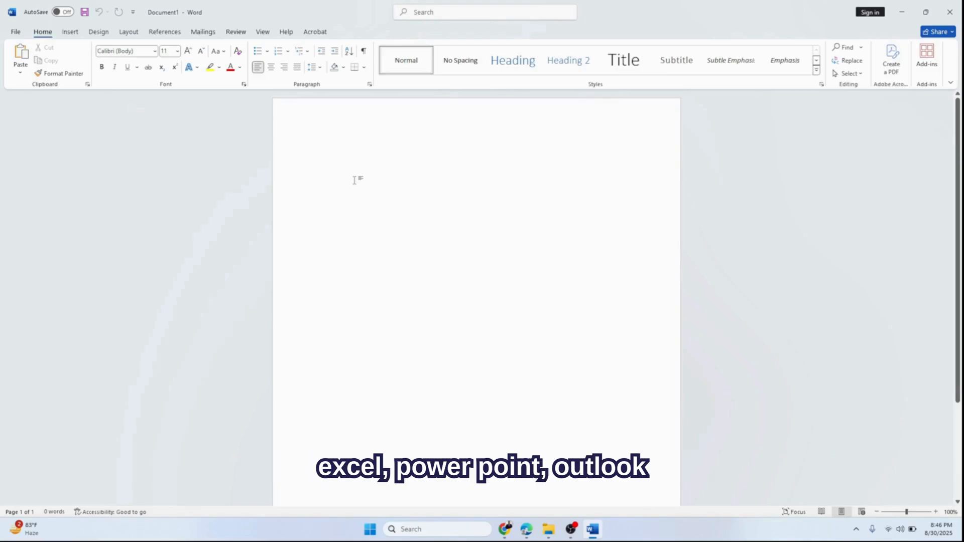
text(s)
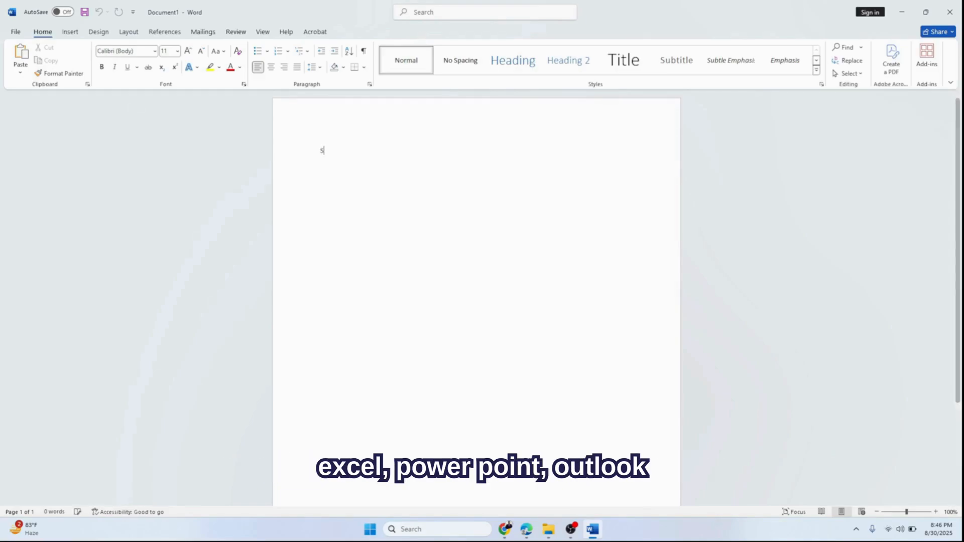
text(ubscribe to)
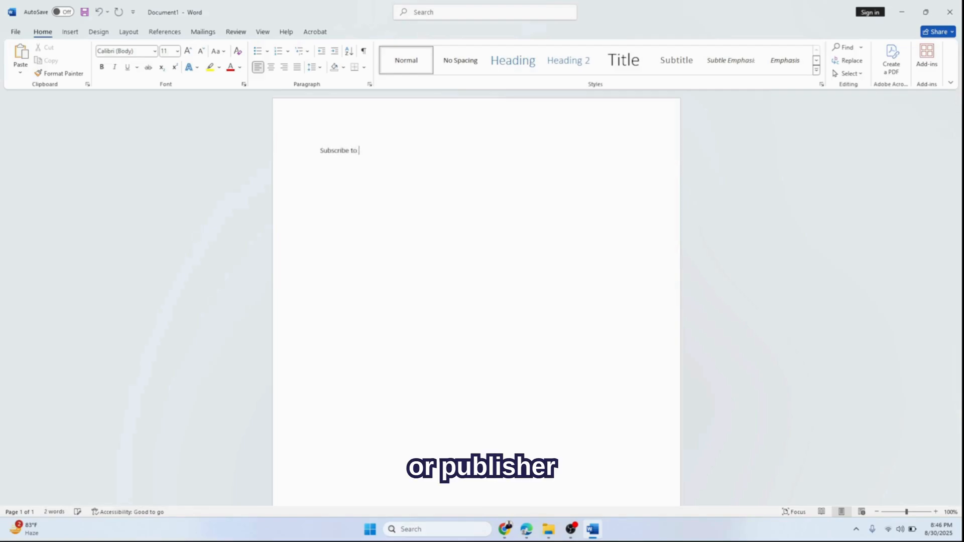
text(my channel)
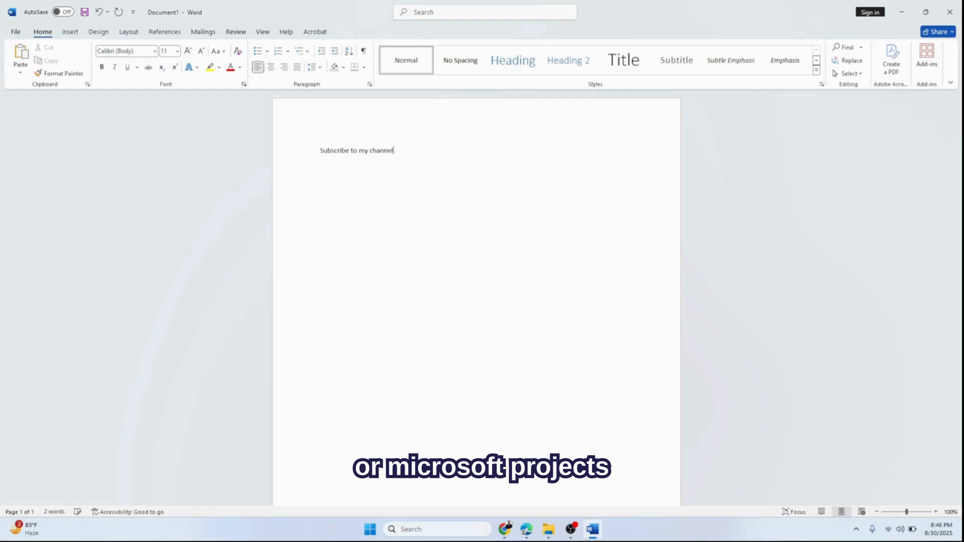
text(thank y)
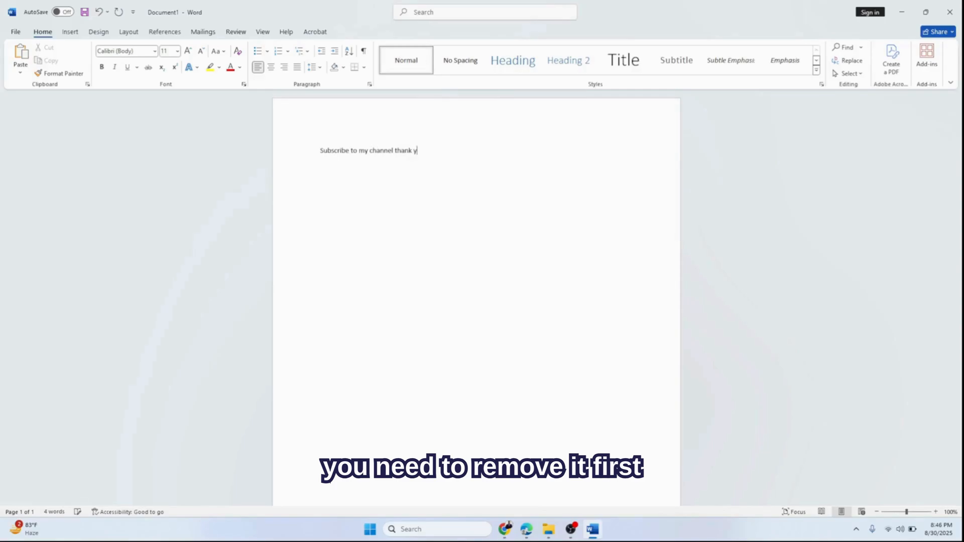
text(ou)
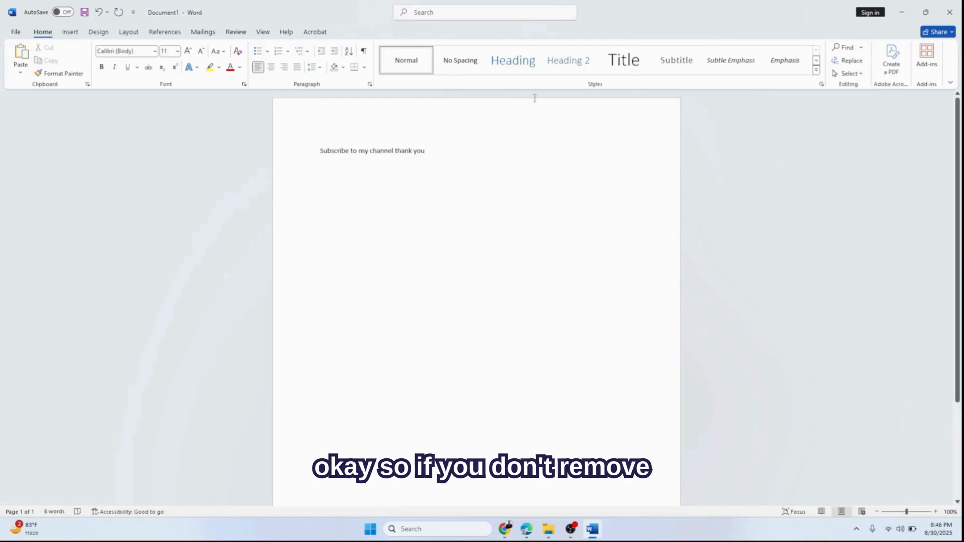
click(15, 31)
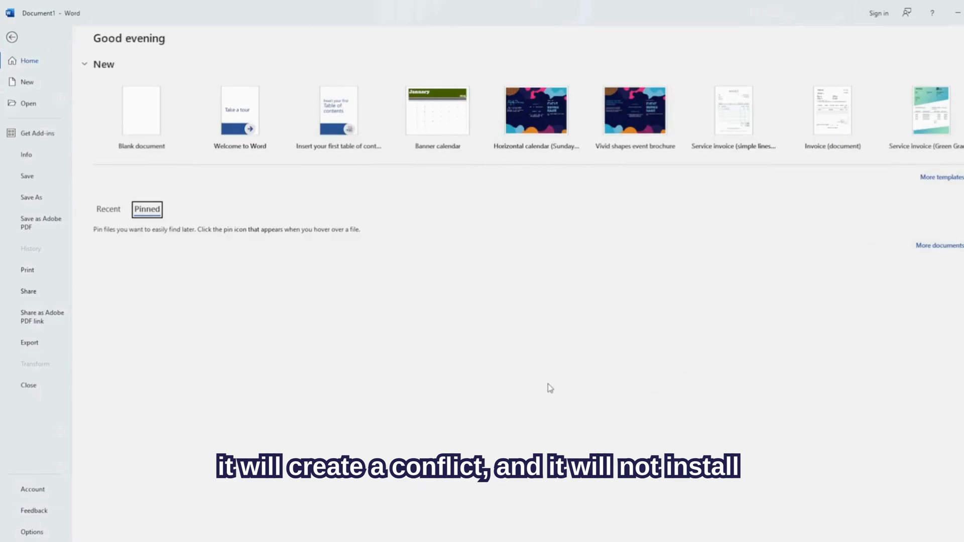
mouse_move(79, 447)
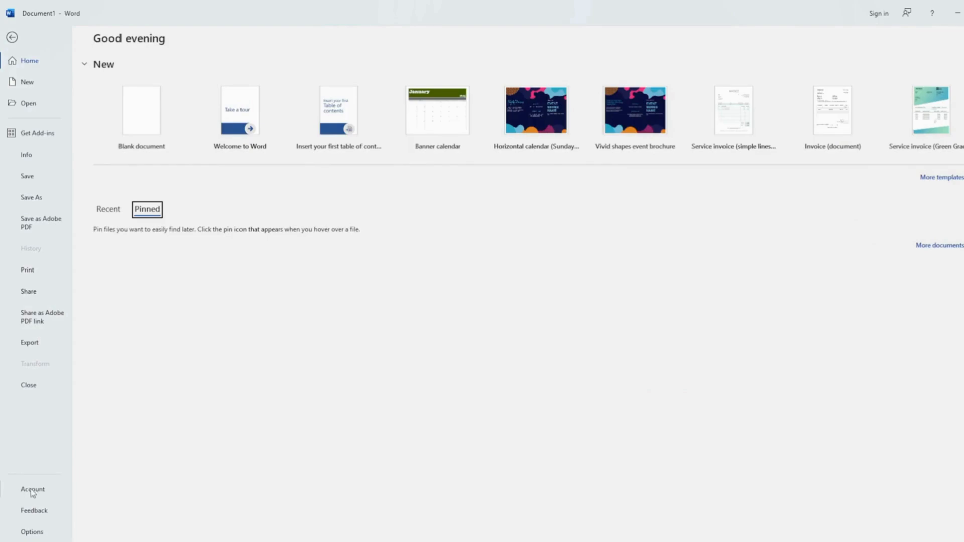
click(33, 489)
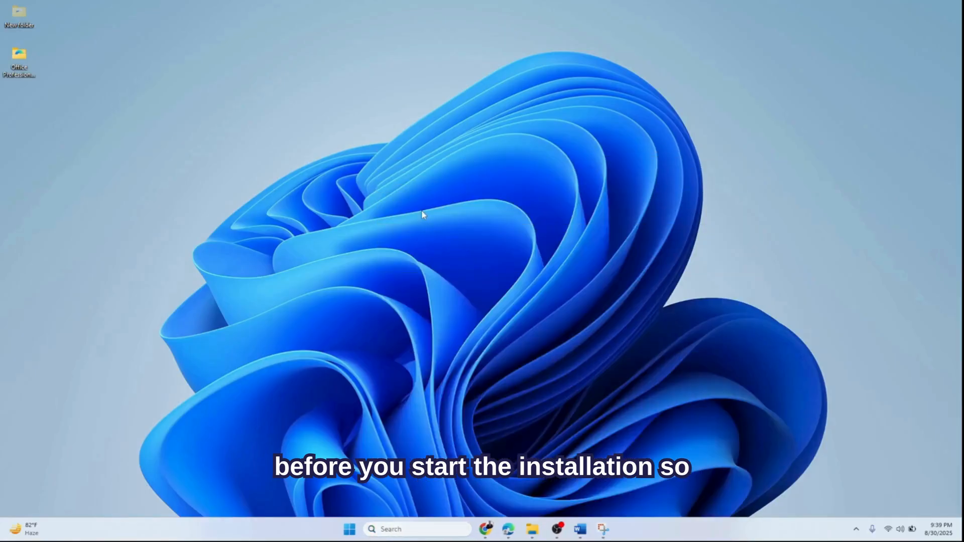
Step: Uninstall Microsoft Office Standard 2013 from Settings > Apps and confirm the removal
click(614, 529)
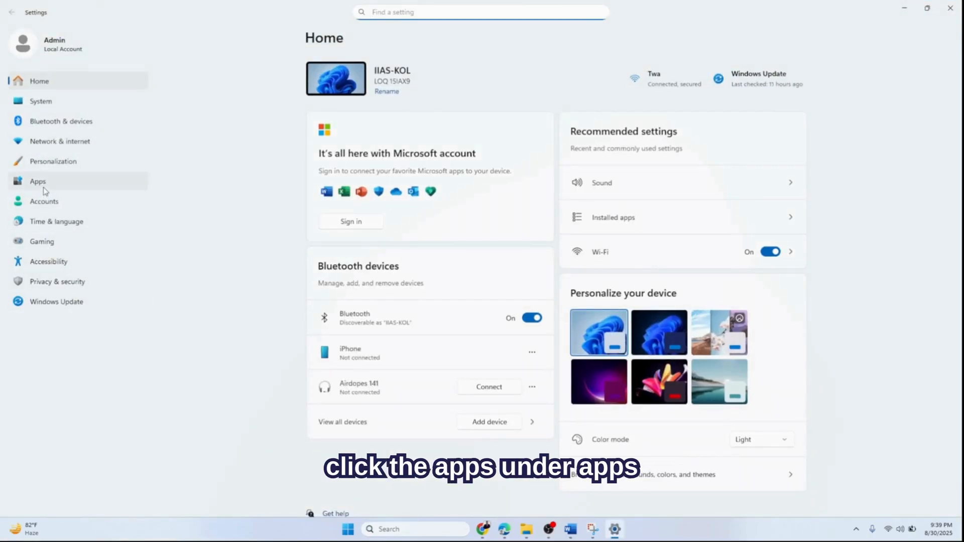
click(38, 181)
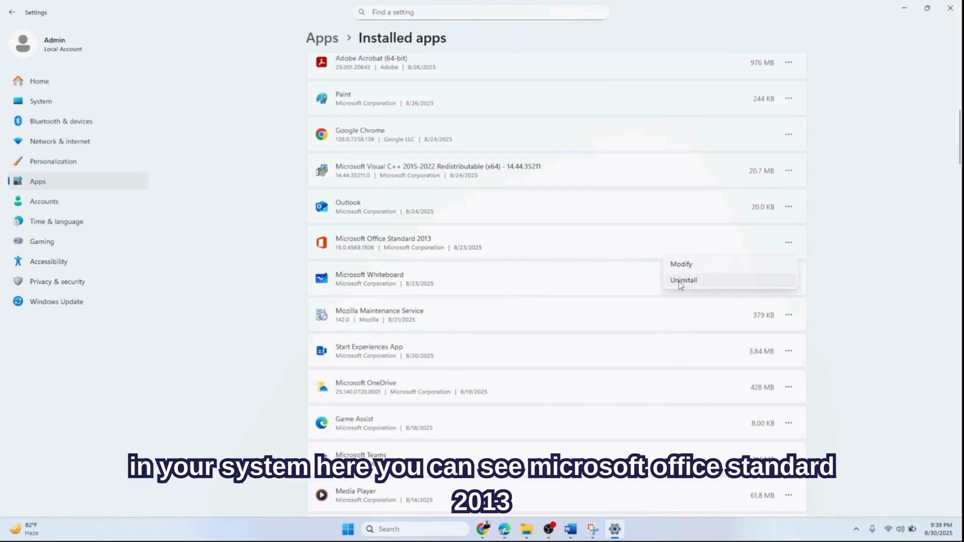
click(683, 279)
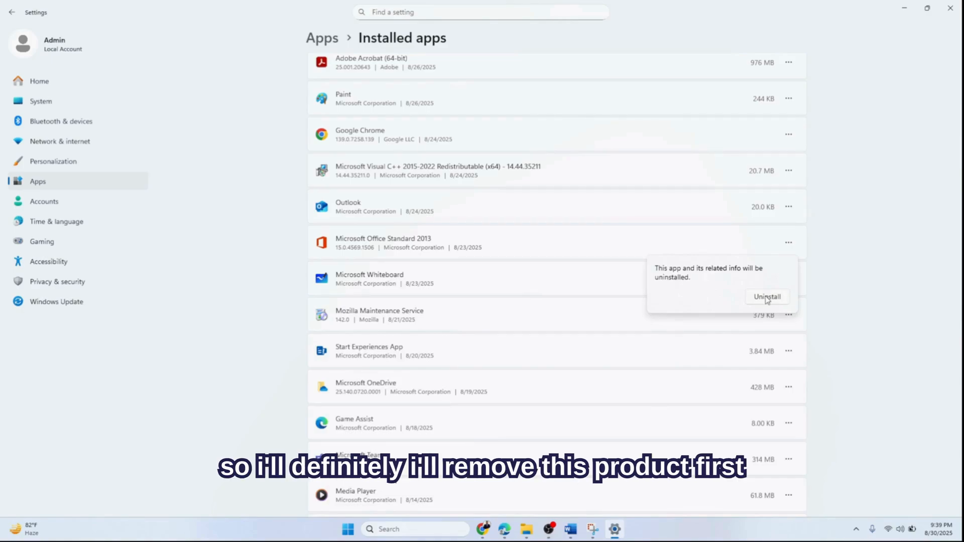
click(767, 297)
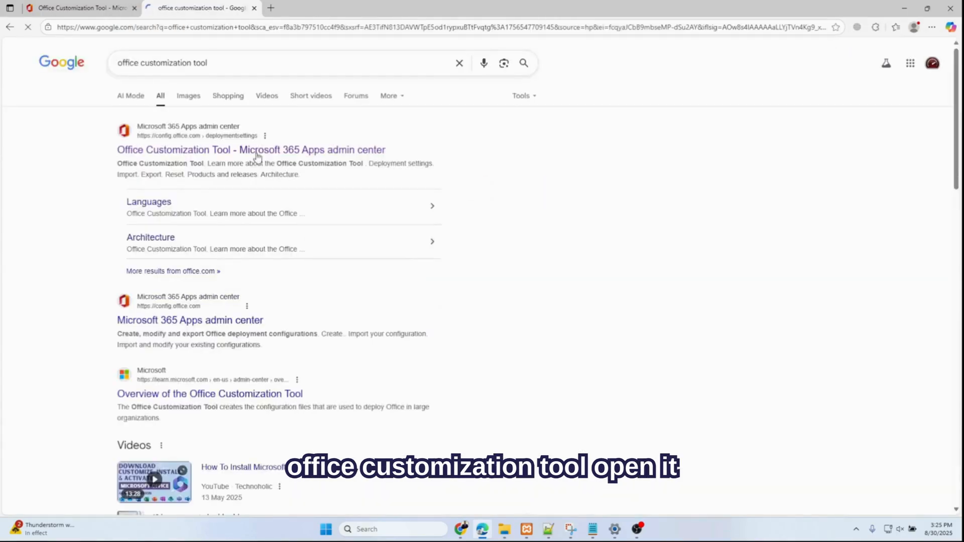
Step: Open the Office Customization Tool and choose Office LTSC Professional Plus 2024 as the suite
click(251, 149)
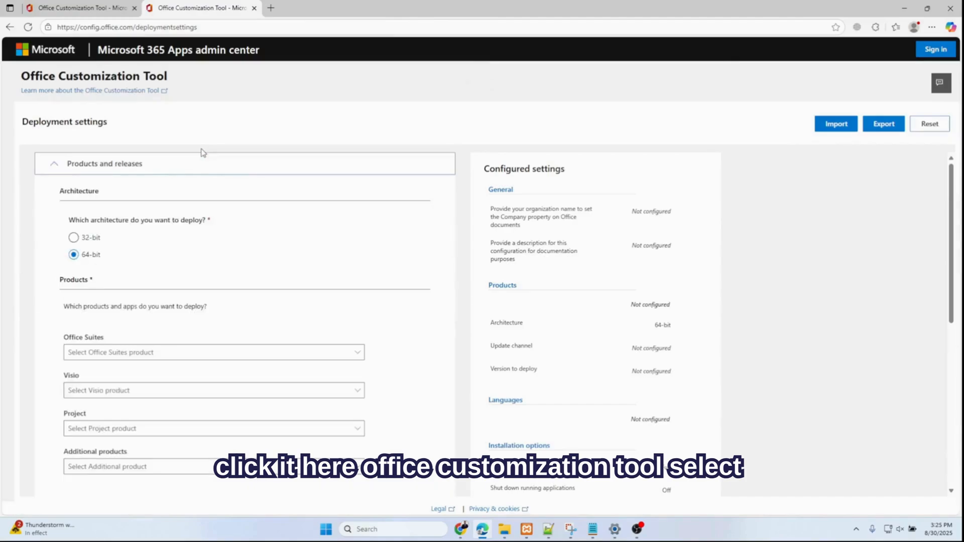
click(74, 238)
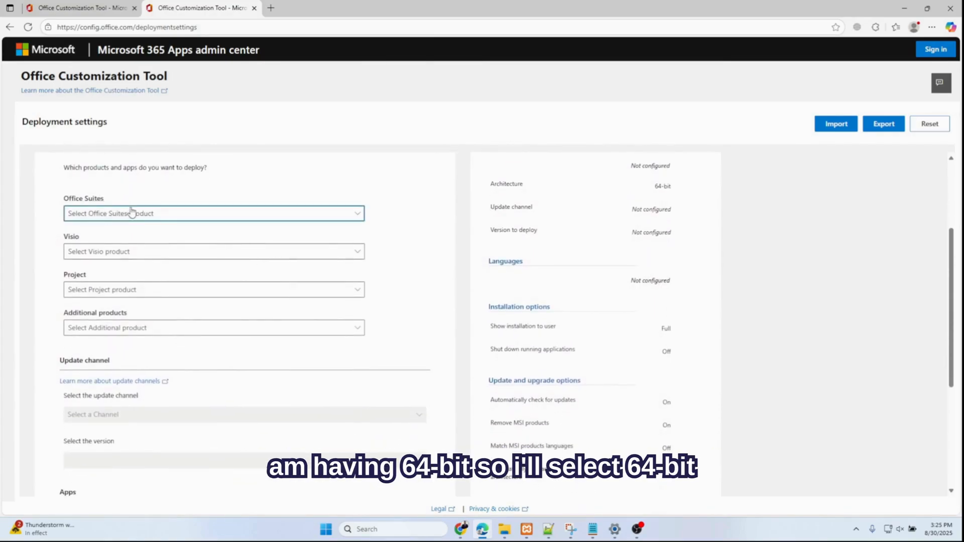
click(213, 213)
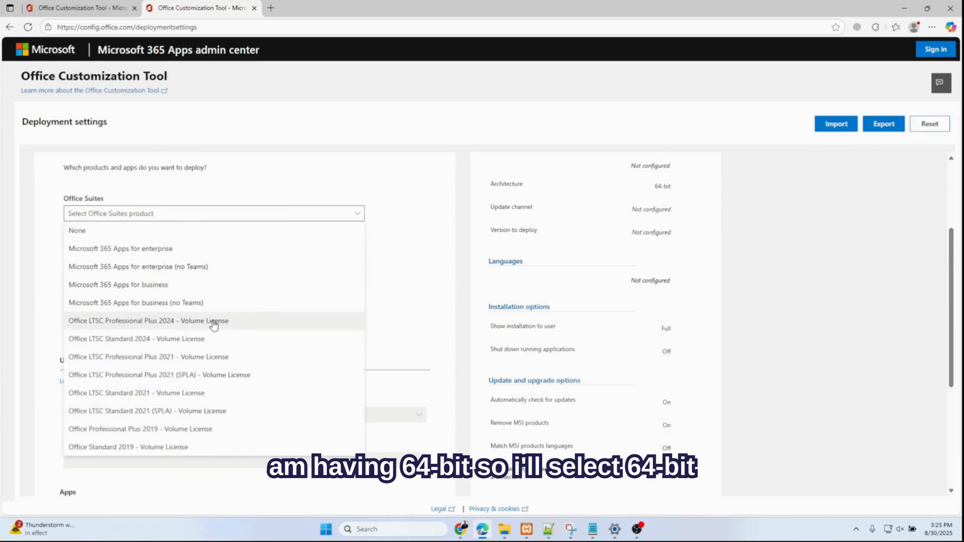
click(148, 321)
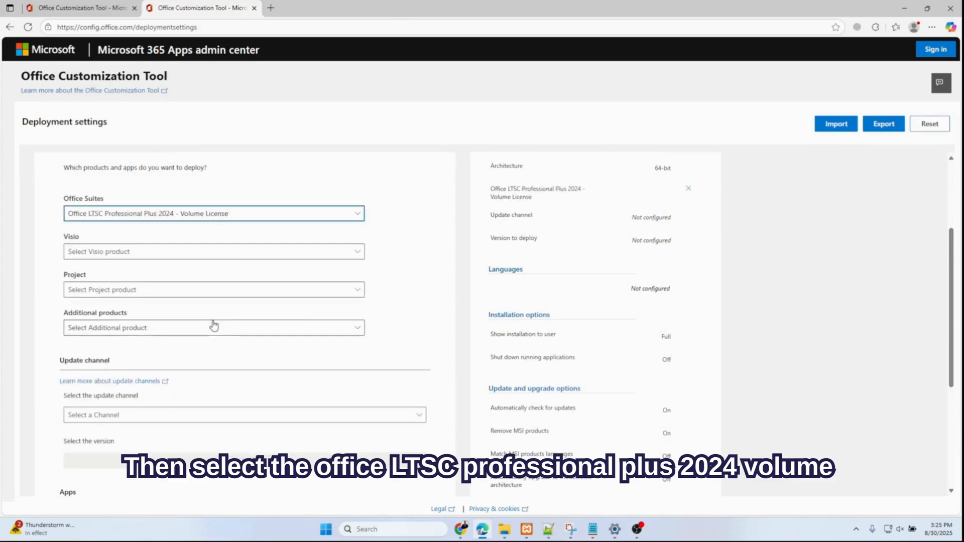
Step: Exclude the unneeded apps and continue to the language section
scroll(down, 3)
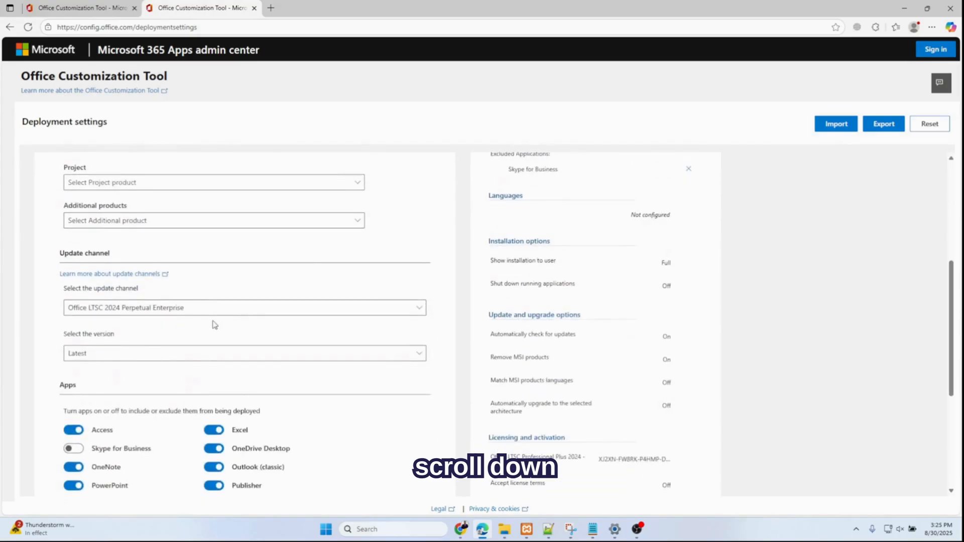
scroll(down, 3)
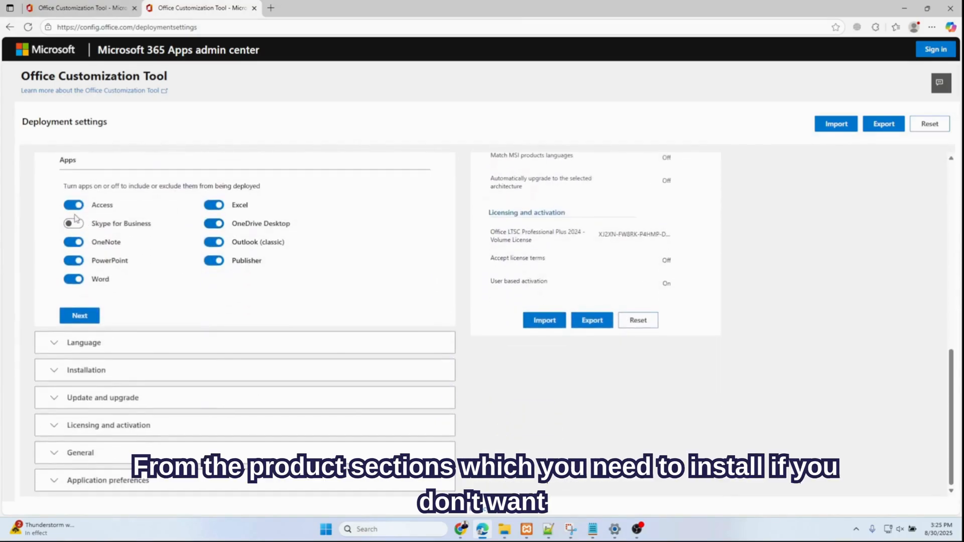
click(72, 205)
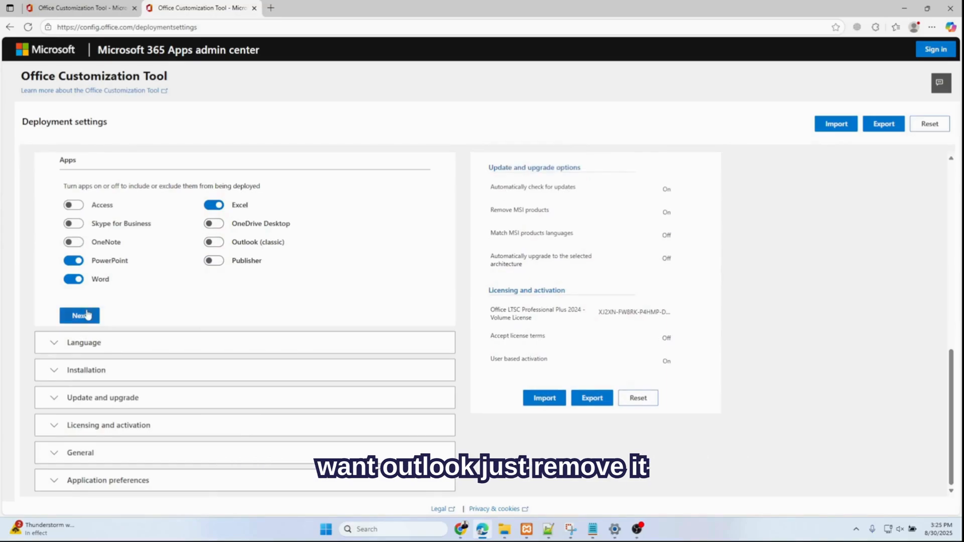
click(80, 315)
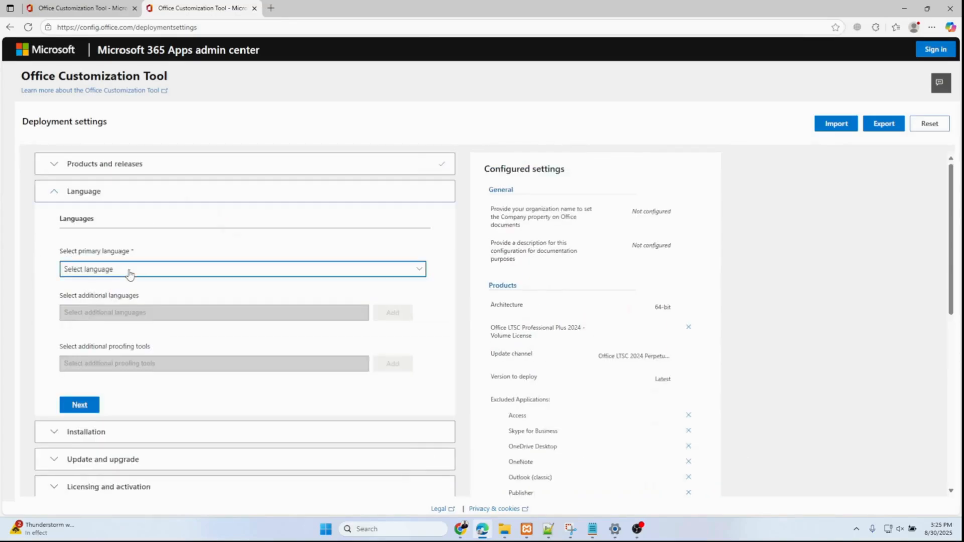
Step: Set English (United States) as primary language and move past the installation options
click(241, 269)
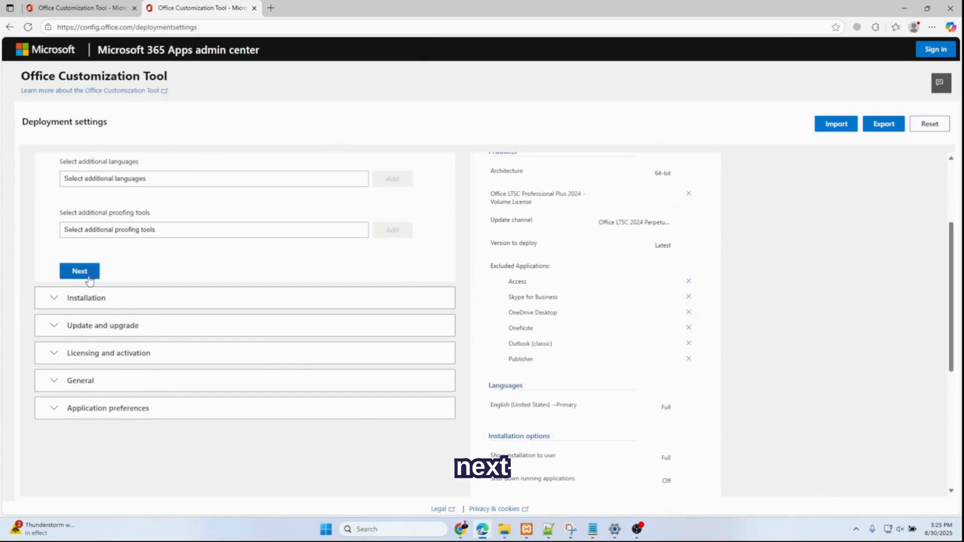
click(79, 271)
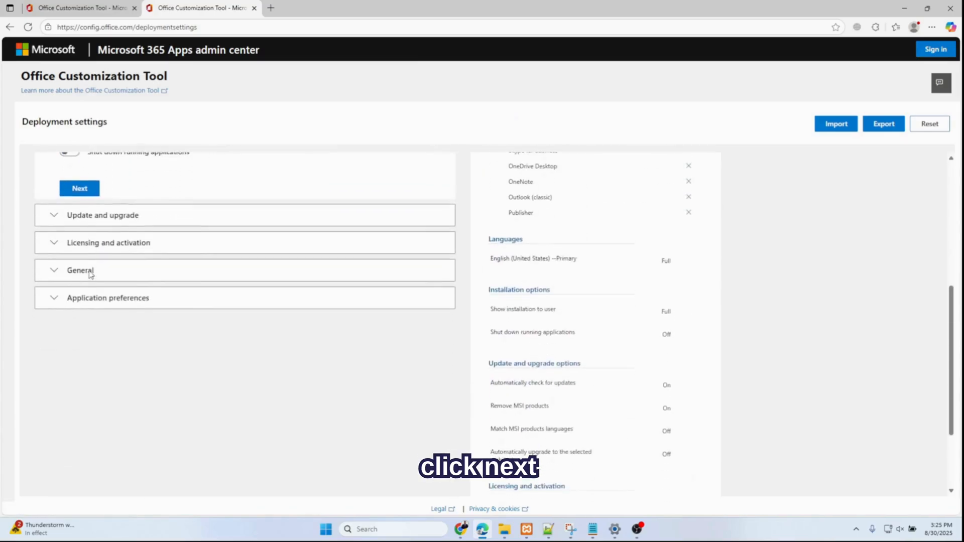
click(79, 188)
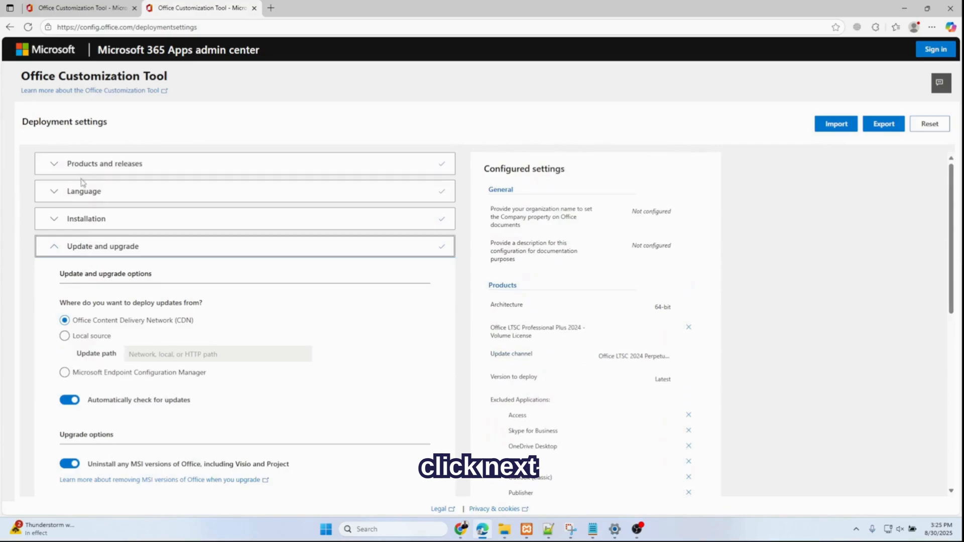
Step: Turn off uninstalling MSI versions of Office and continue past update options
scroll(down, 3)
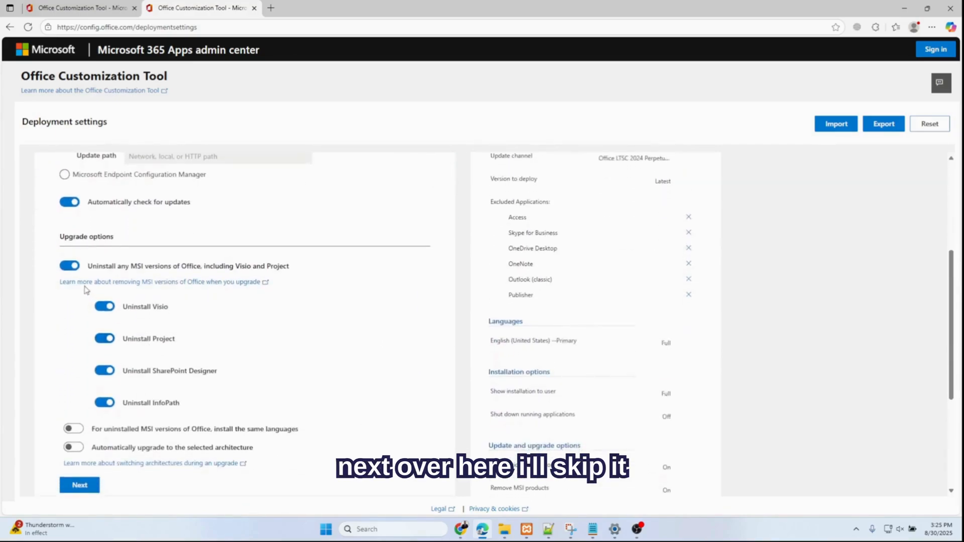
click(69, 265)
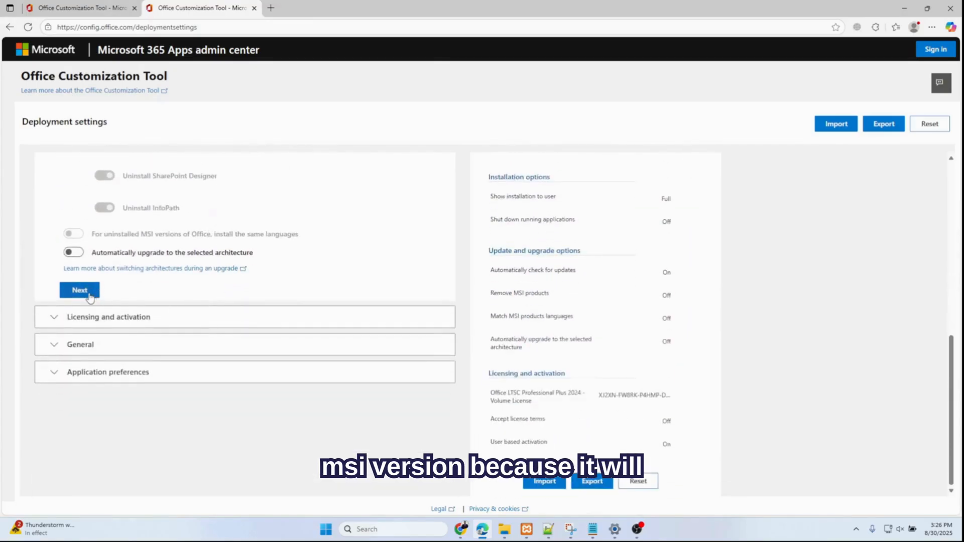
click(79, 289)
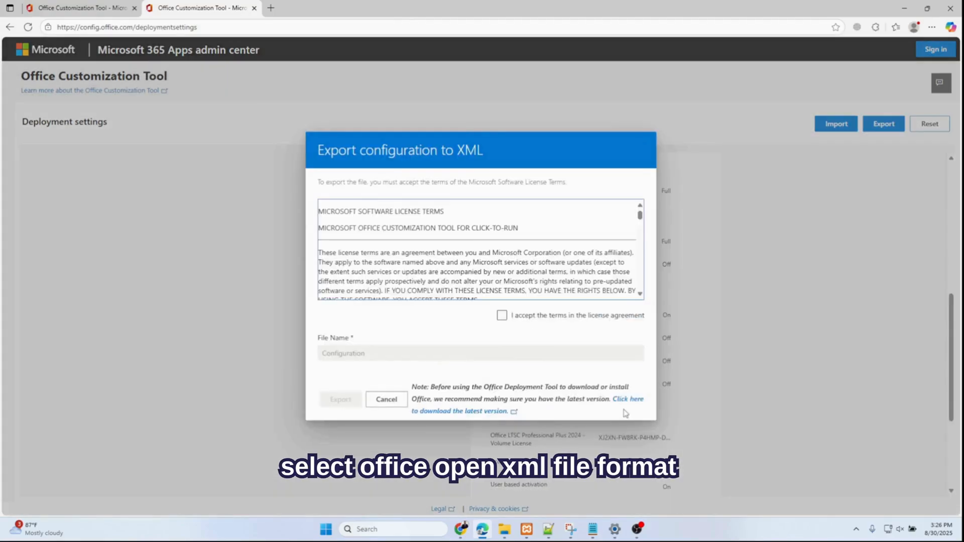
Step: Accept the license terms, export Configuration.xml and keep the flagged download
click(502, 315)
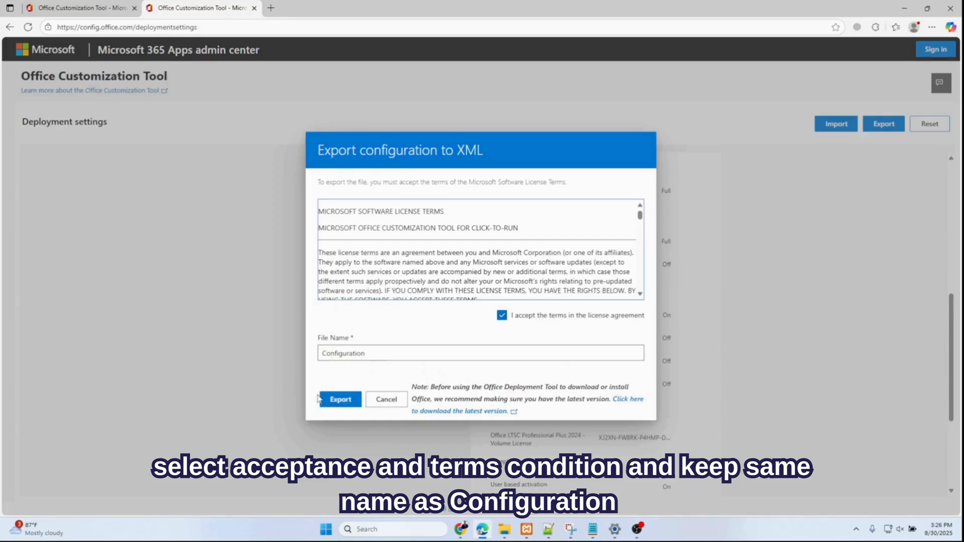
click(340, 399)
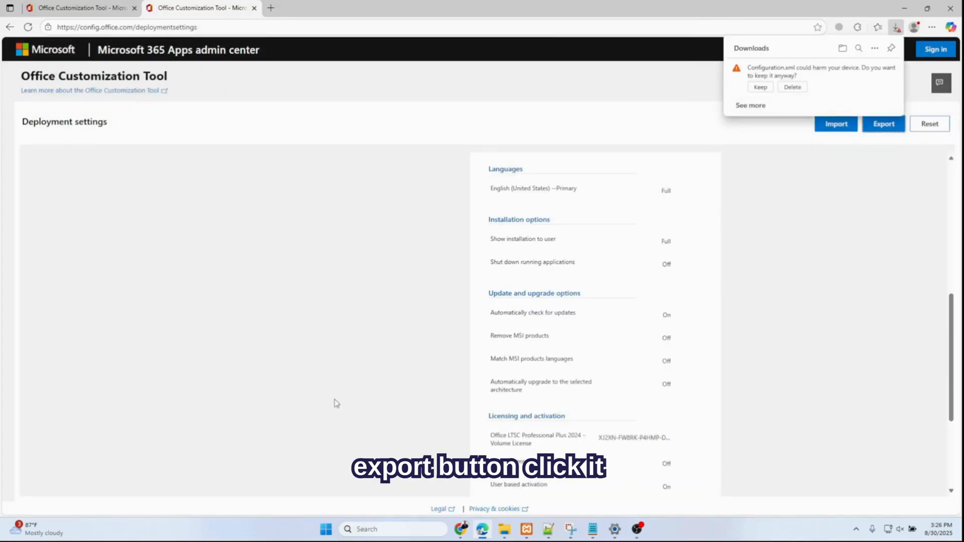
click(760, 87)
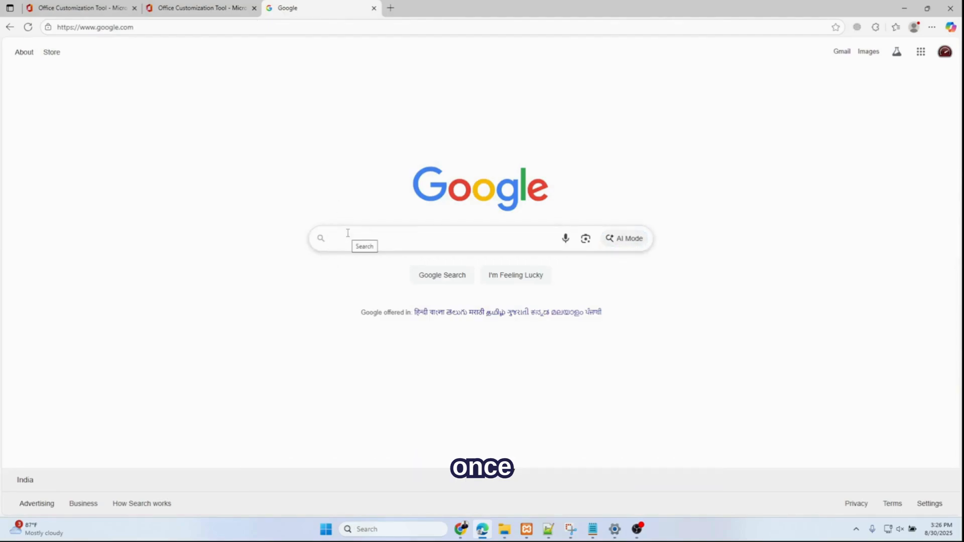
Step: Search Google for 'office deployment tool' and open Microsoft's Download Center result
text(OFFICE DEPLOYEMENT T)
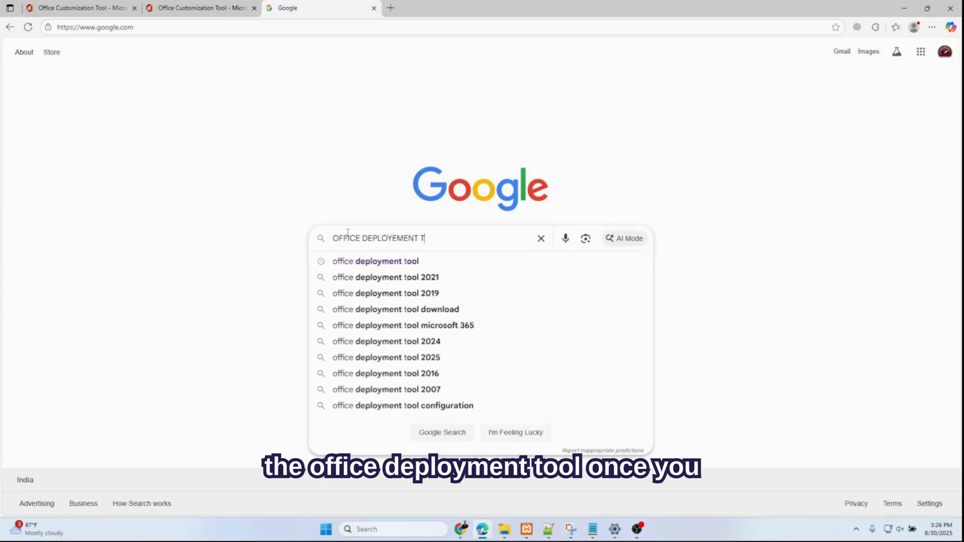
click(375, 261)
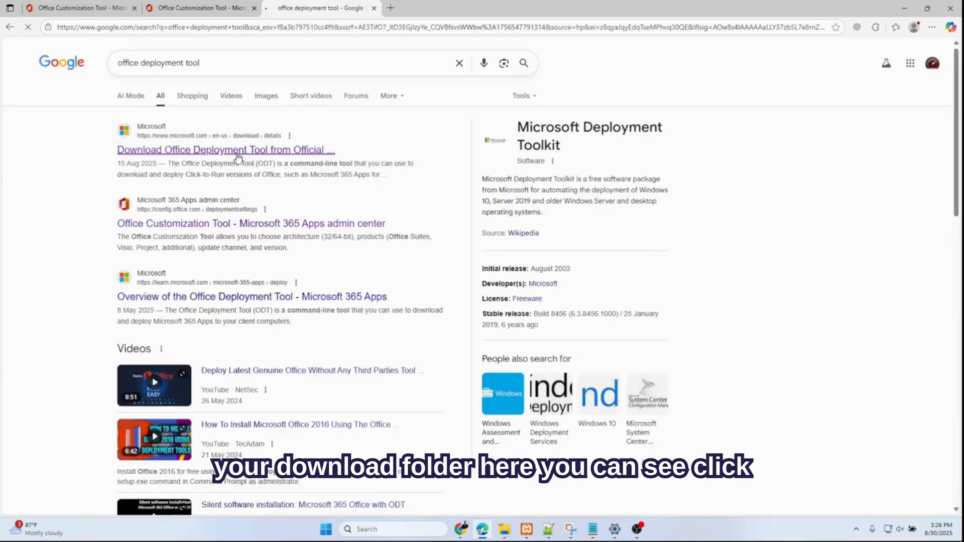
click(226, 150)
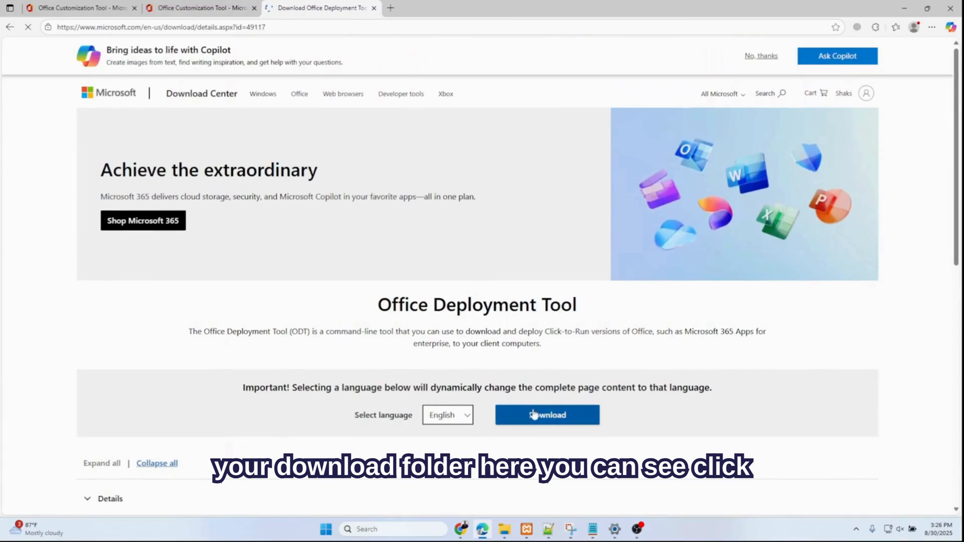
Step: Download the Office Deployment Tool from its Microsoft Download Center page
click(546, 415)
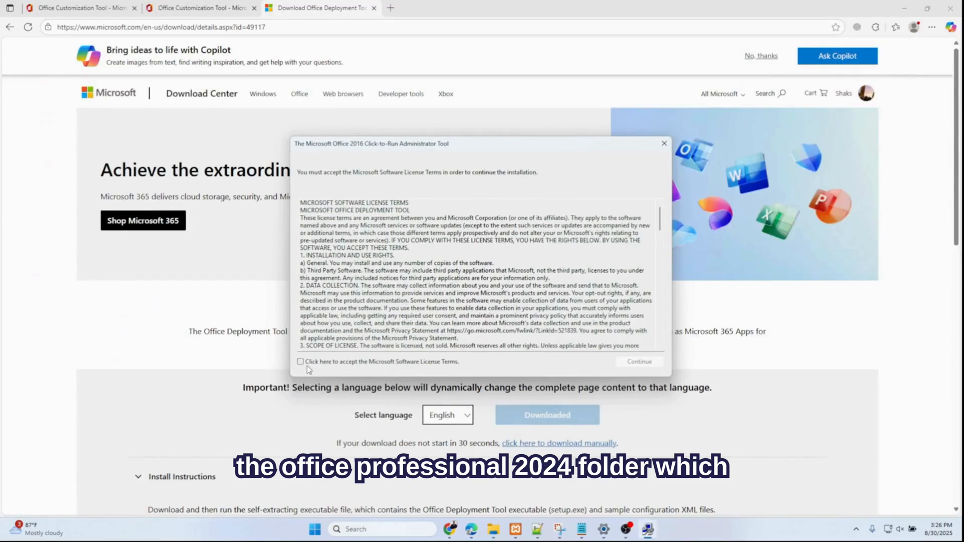
Step: Accept the tool's license and extract its files into Desktop\Office Professional 2024
click(301, 362)
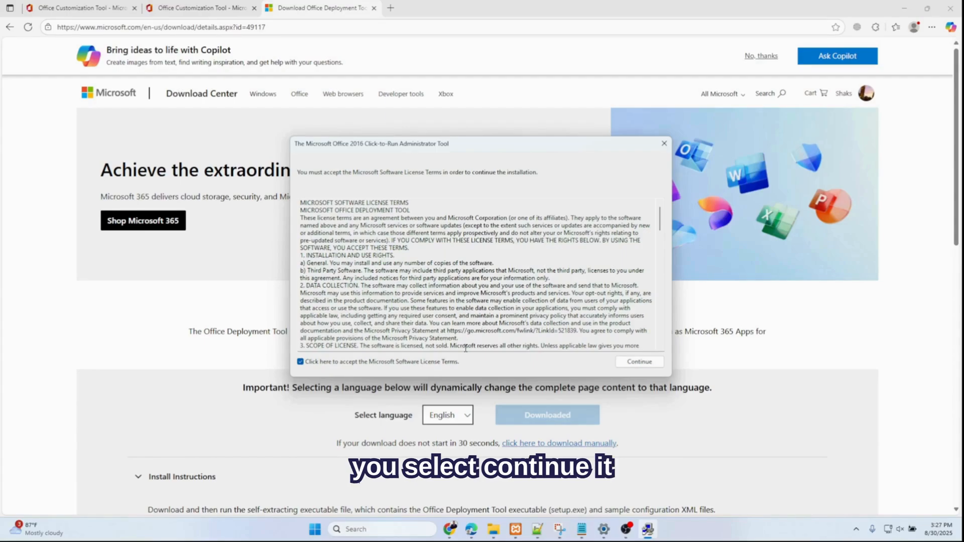
click(638, 362)
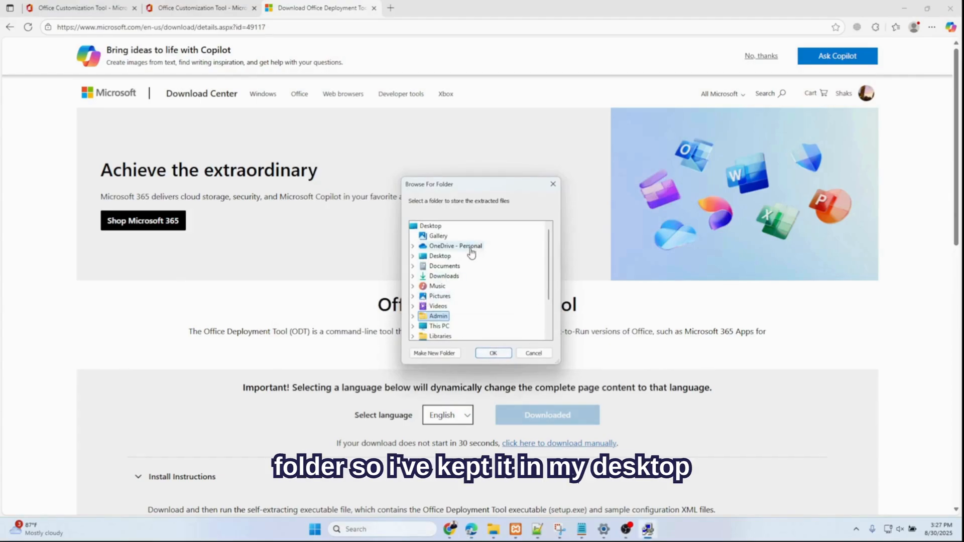
click(413, 256)
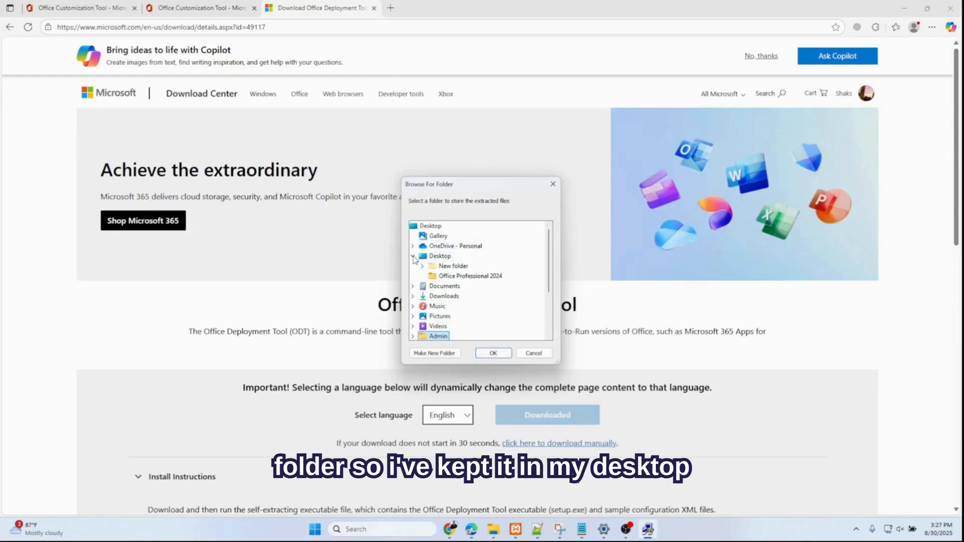
click(470, 276)
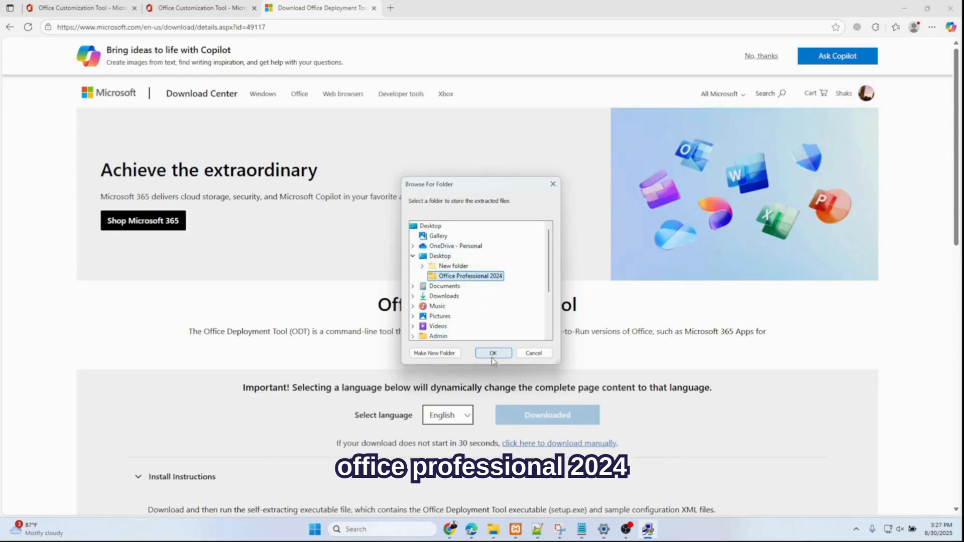
click(492, 353)
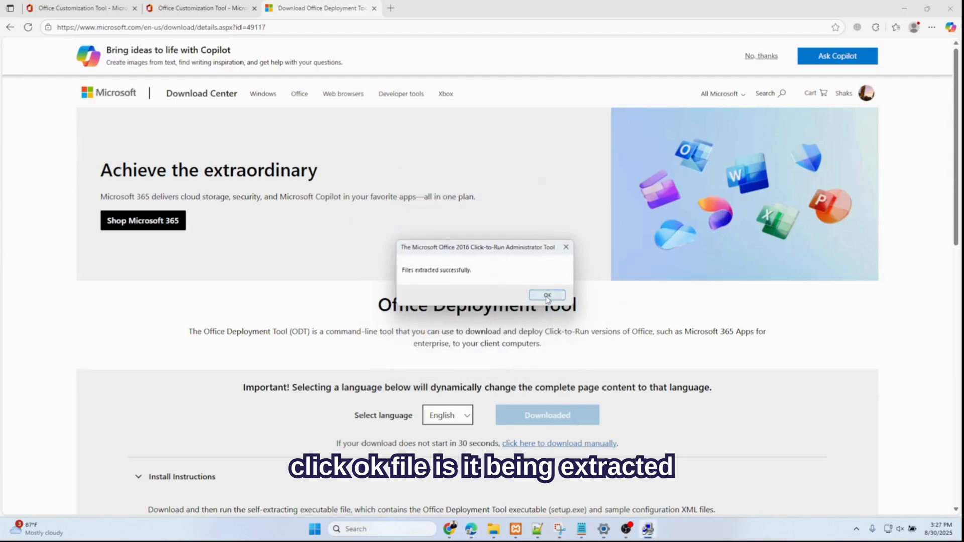
click(546, 296)
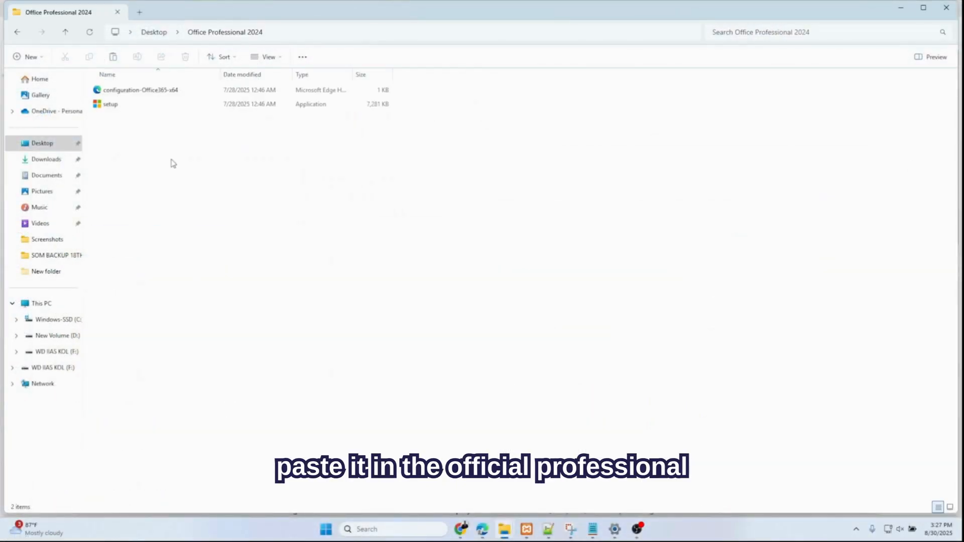
Step: Paste the Configuration file into the folder and open an administrator Command Prompt
right_click(175, 164)
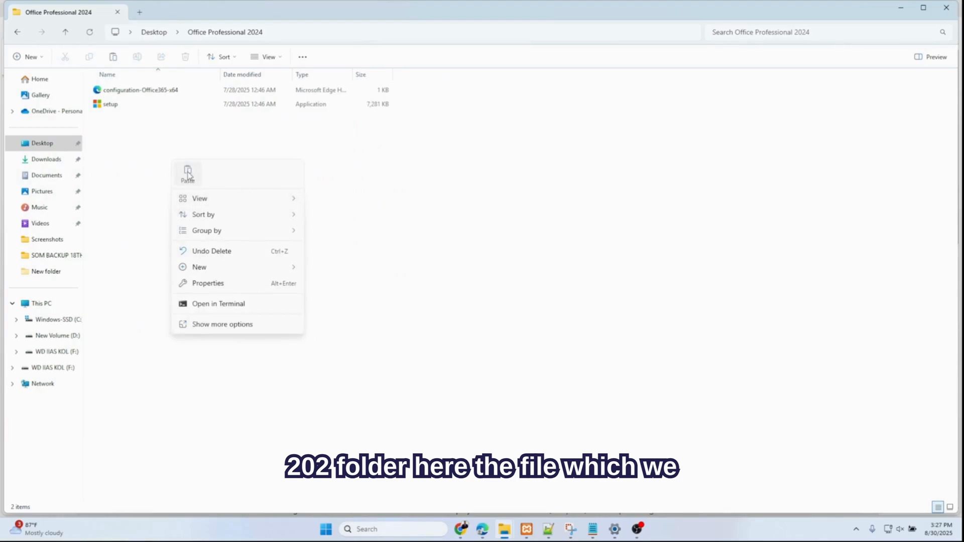
click(188, 174)
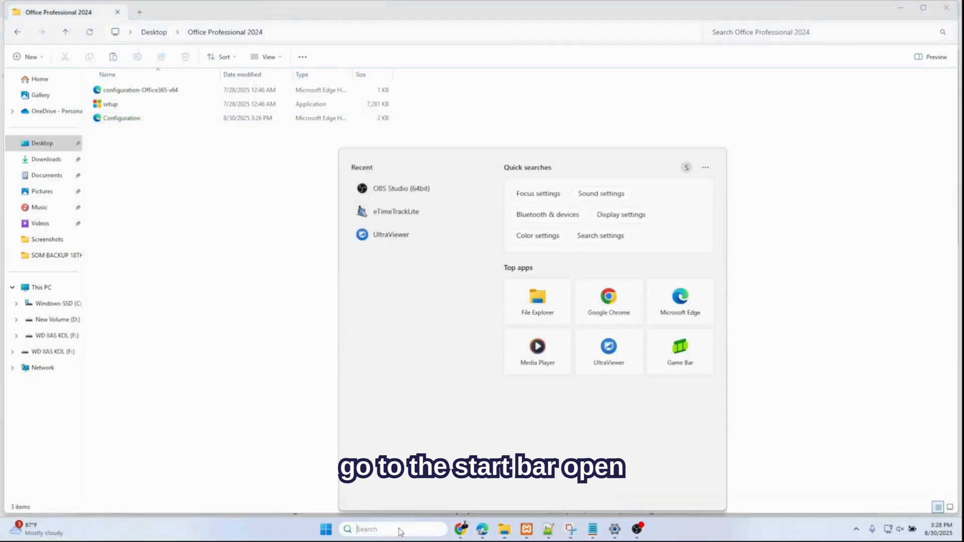
text(CMD)
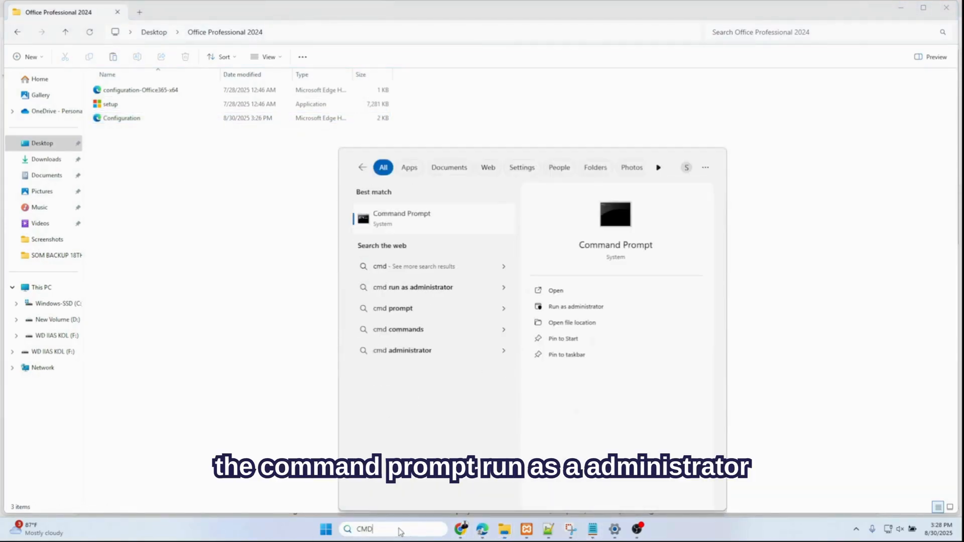
click(575, 307)
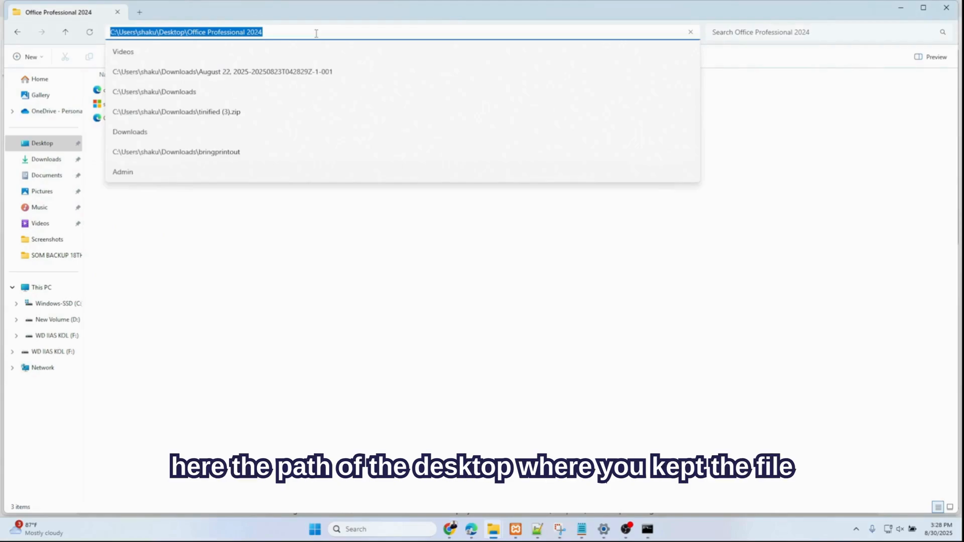
click(646, 528)
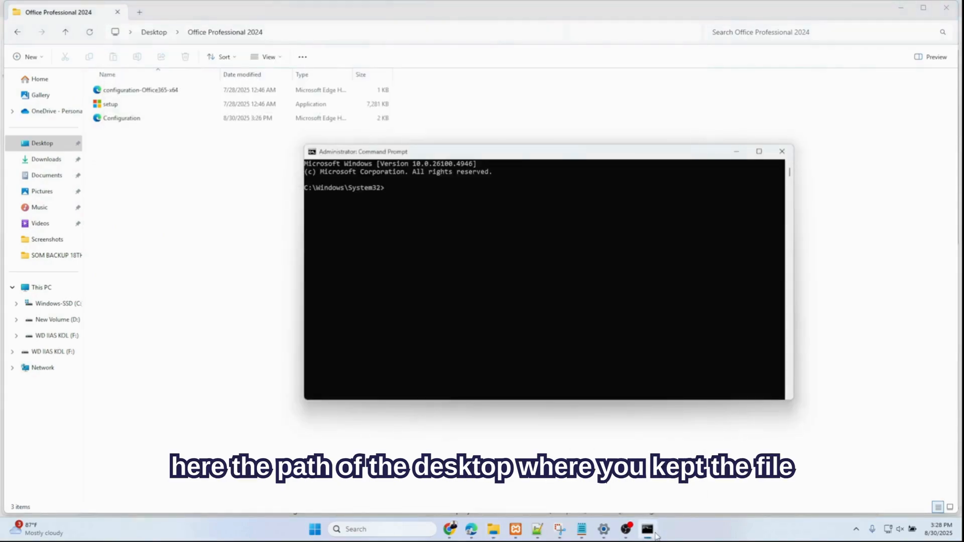
Step: Change to the Office Professional 2024 folder and run setup.exe /configure Configuration.xml
text(CD)
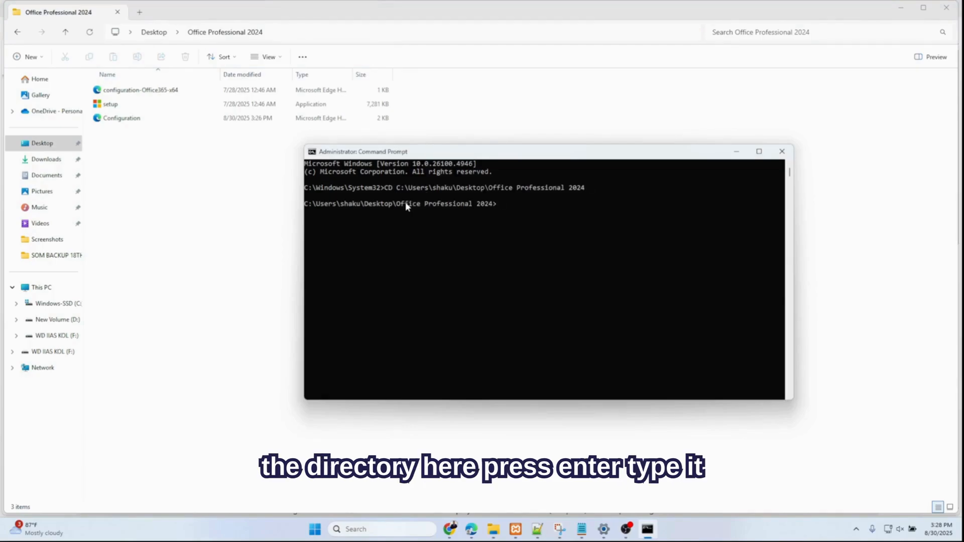
text(setup)
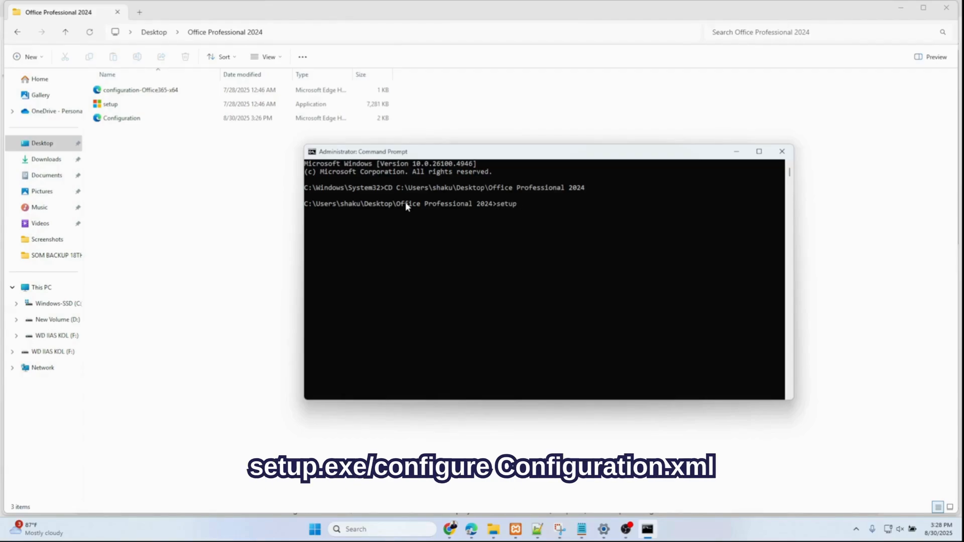
text(.exe)
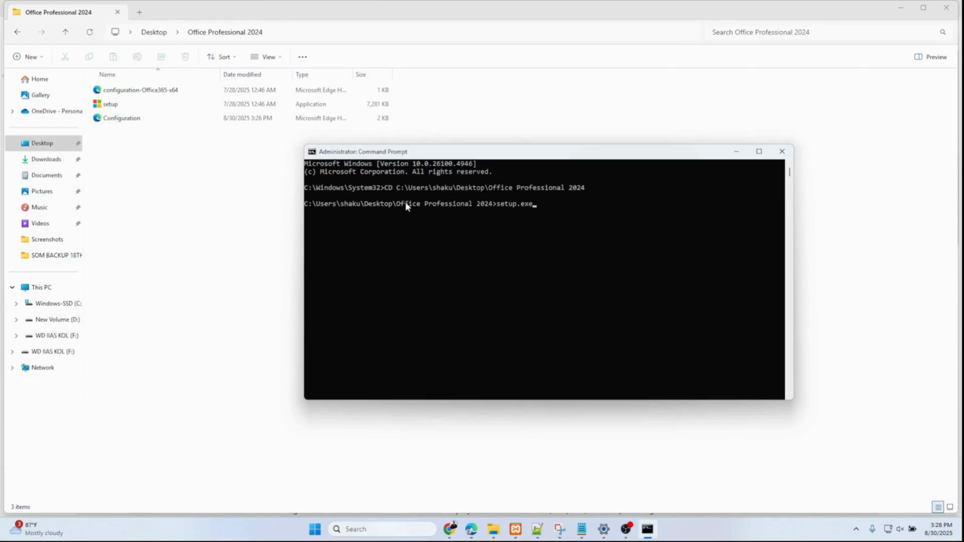
text(/)
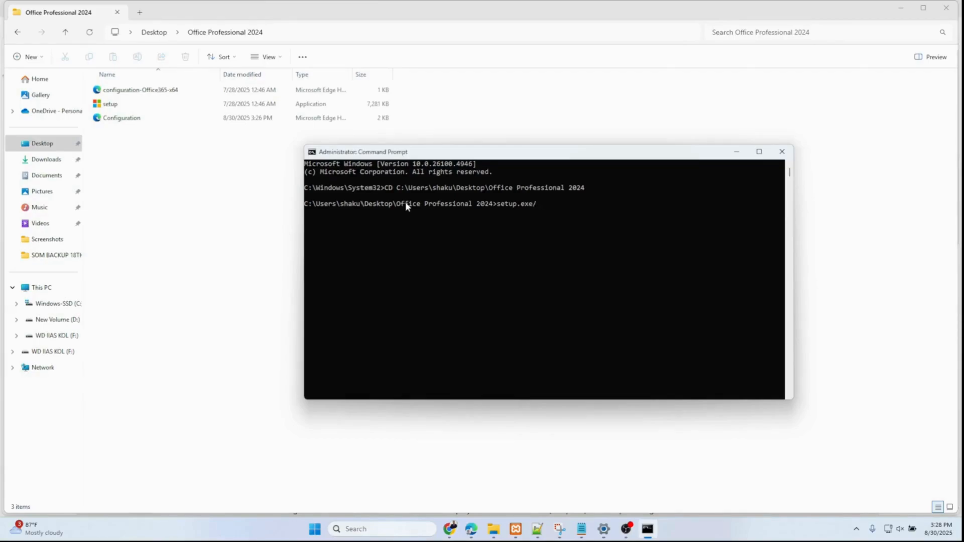
text(C)
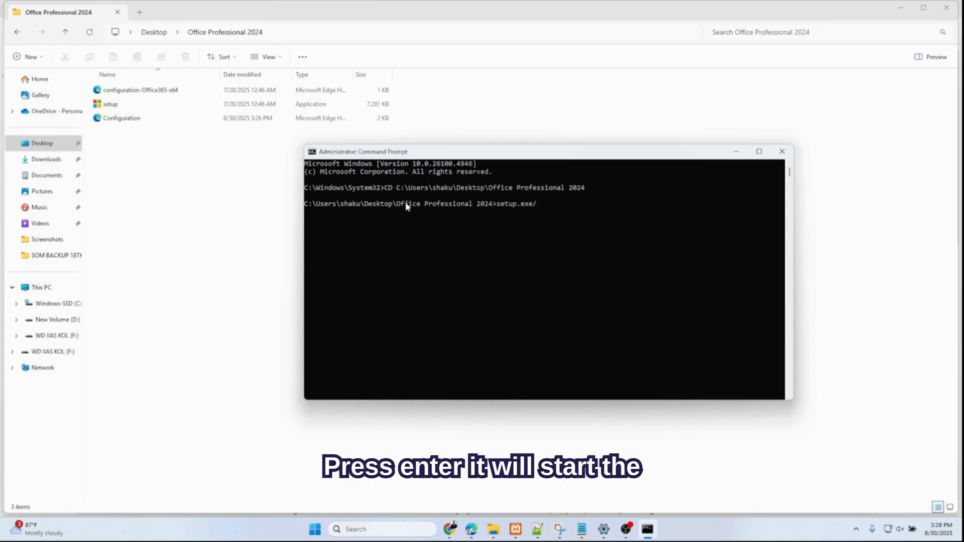
text(c)
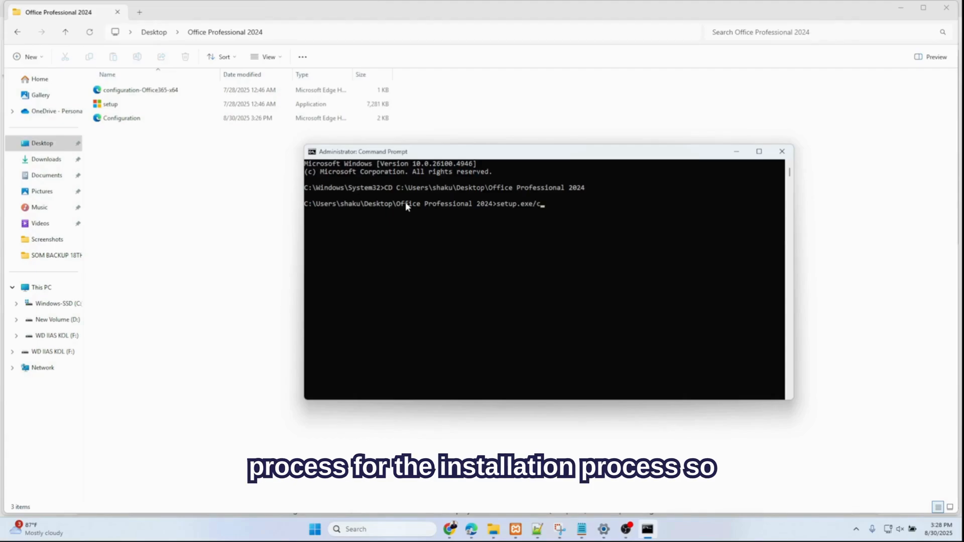
text(onfigure)
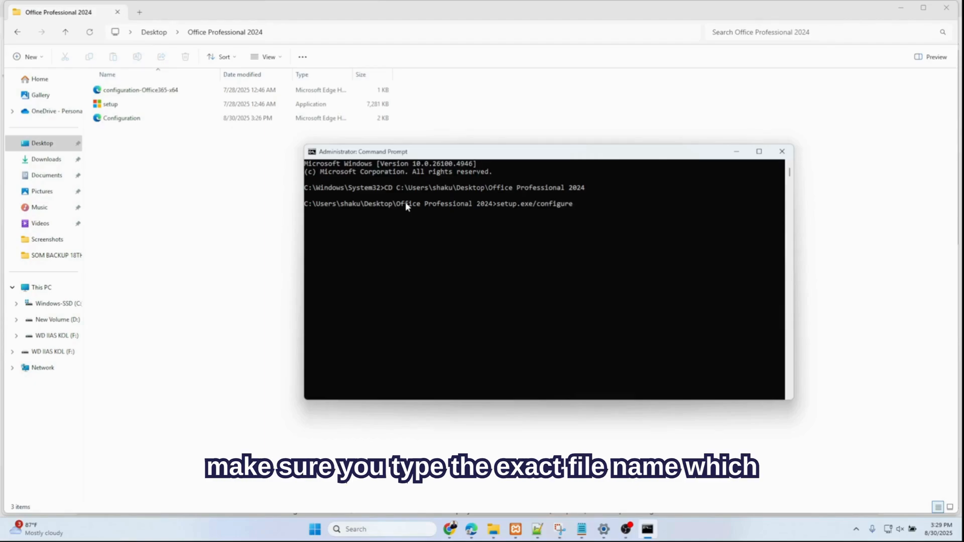
text(Configurat)
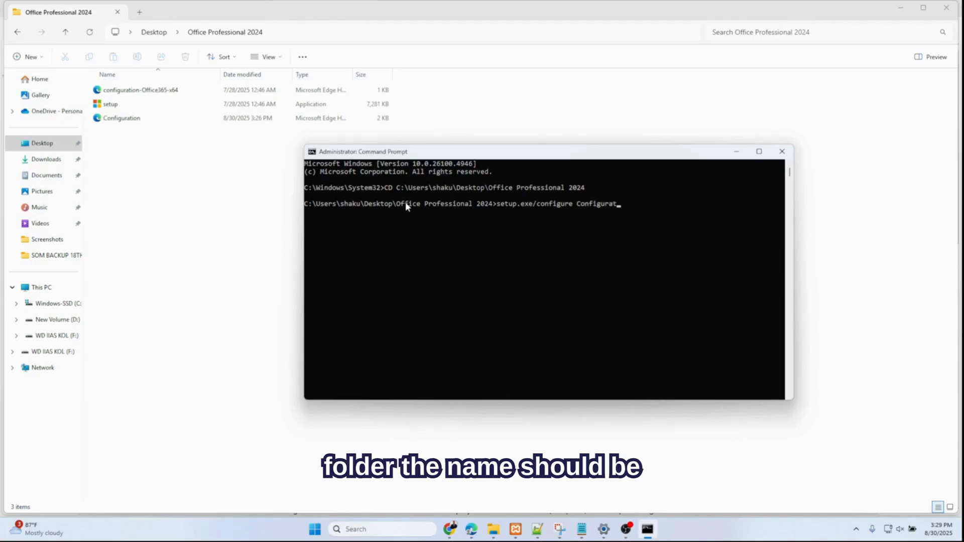
text(ion)
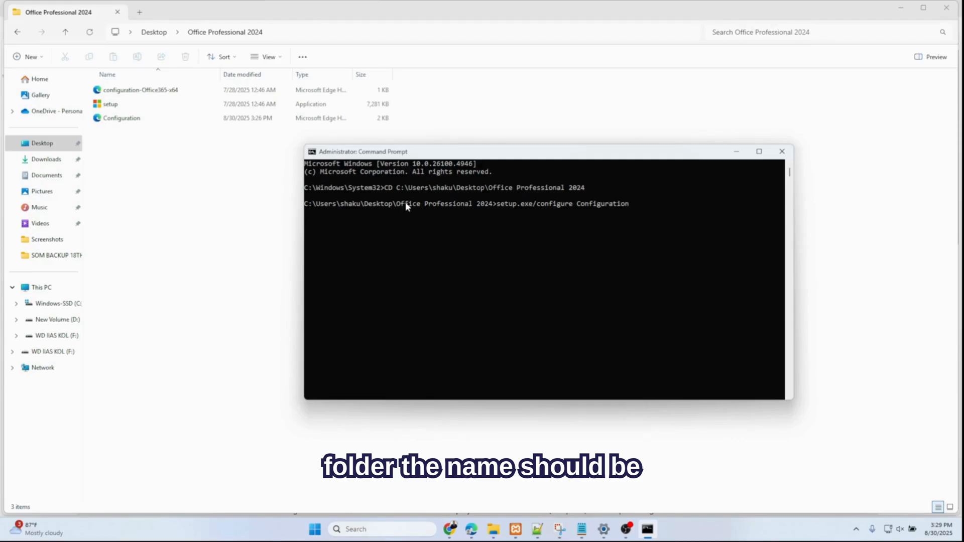
text(.)
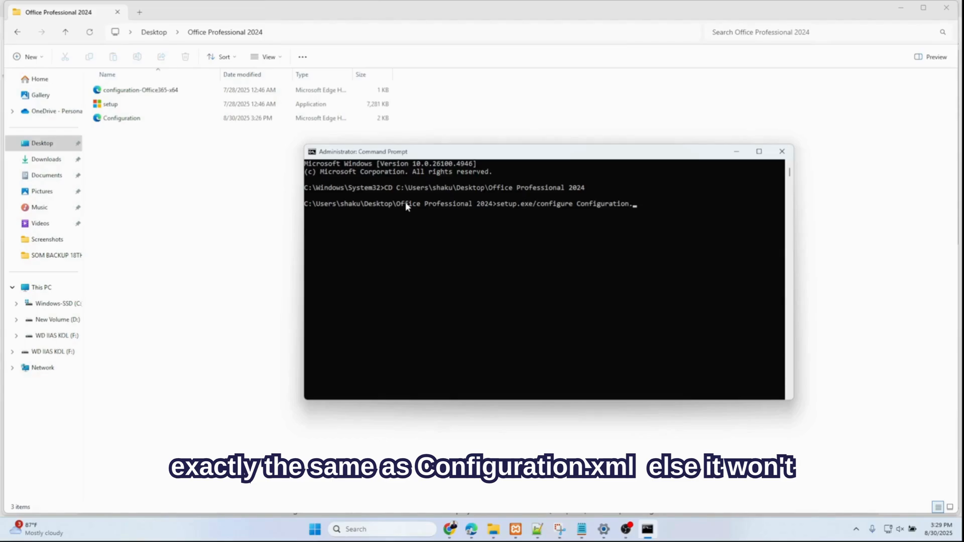
text(.xml)
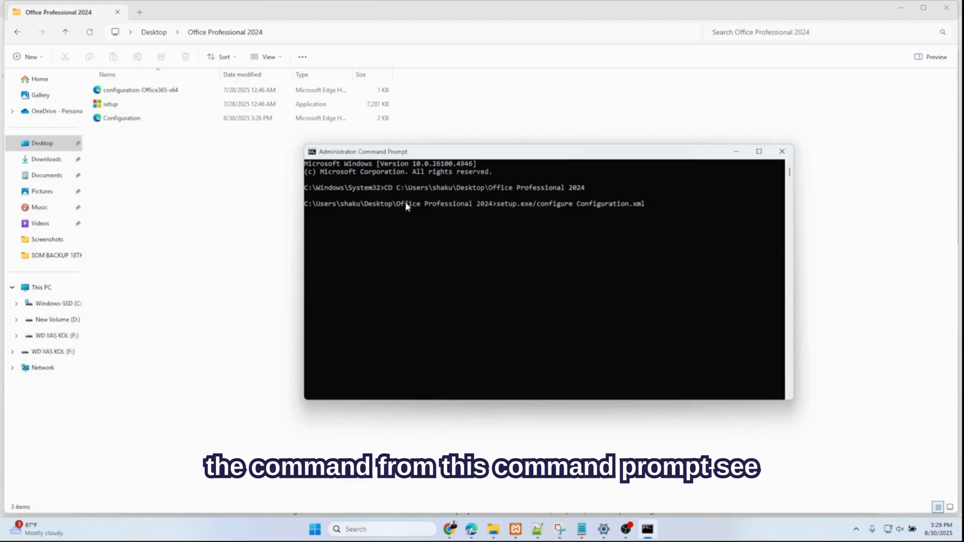
key(enter)
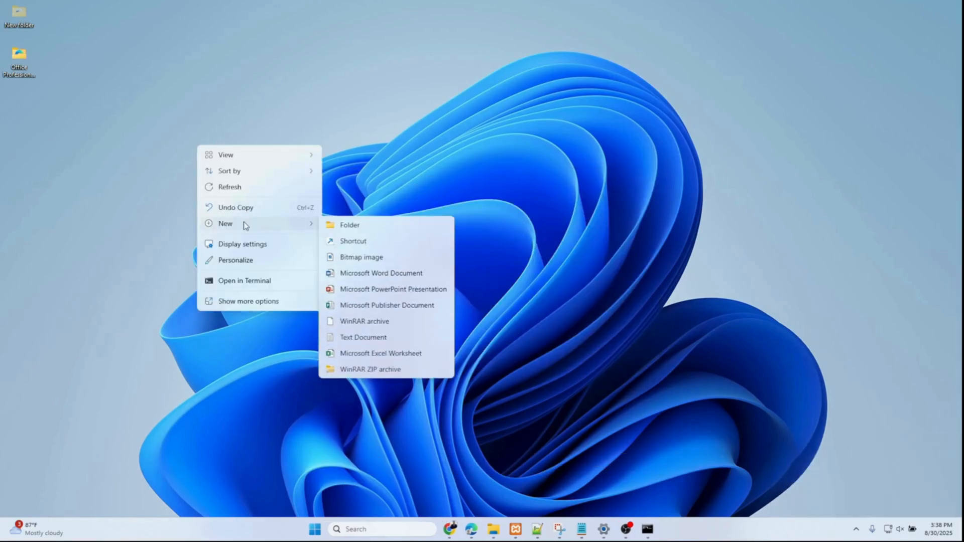
Step: Create a blank Word document and PowerPoint presentation on the desktop, then open the Word file
click(381, 273)
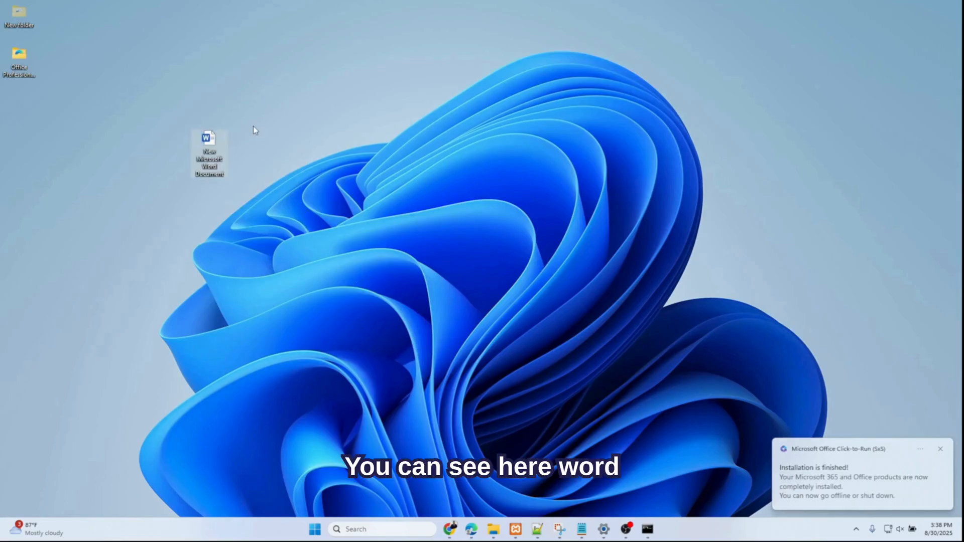
right_click(254, 130)
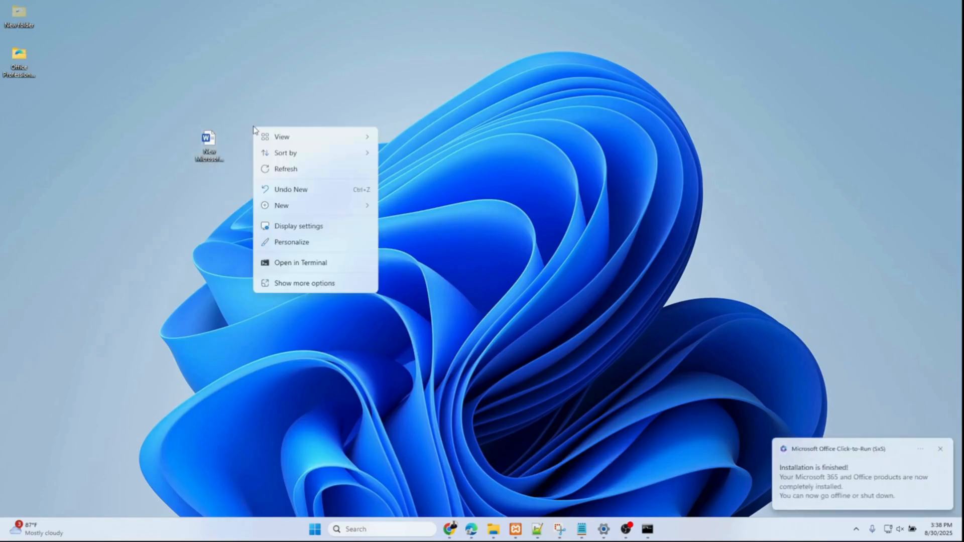
click(281, 206)
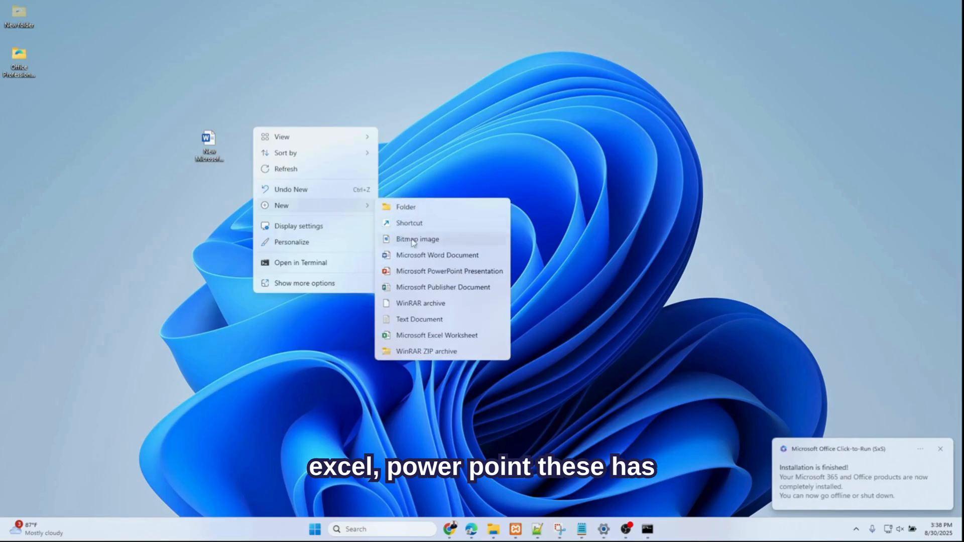
click(449, 271)
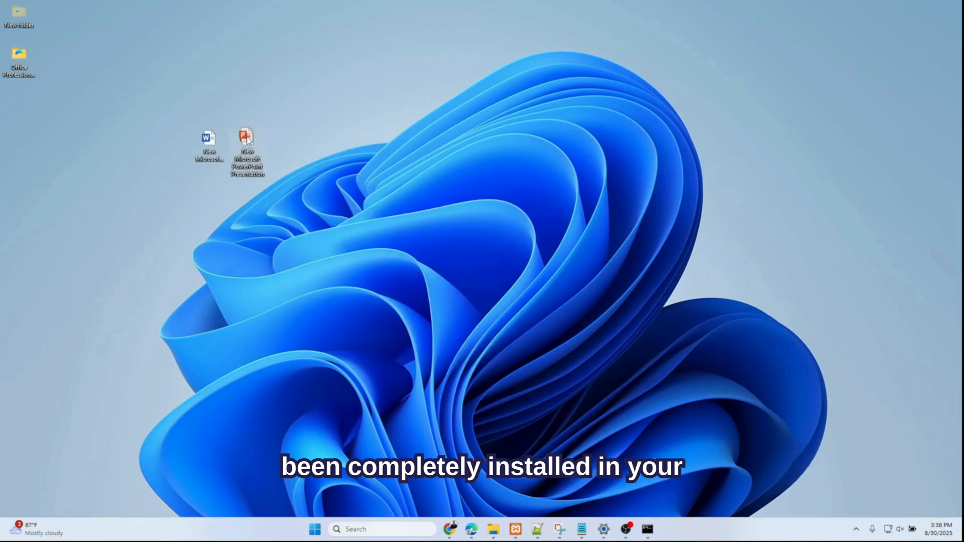
right_click(221, 265)
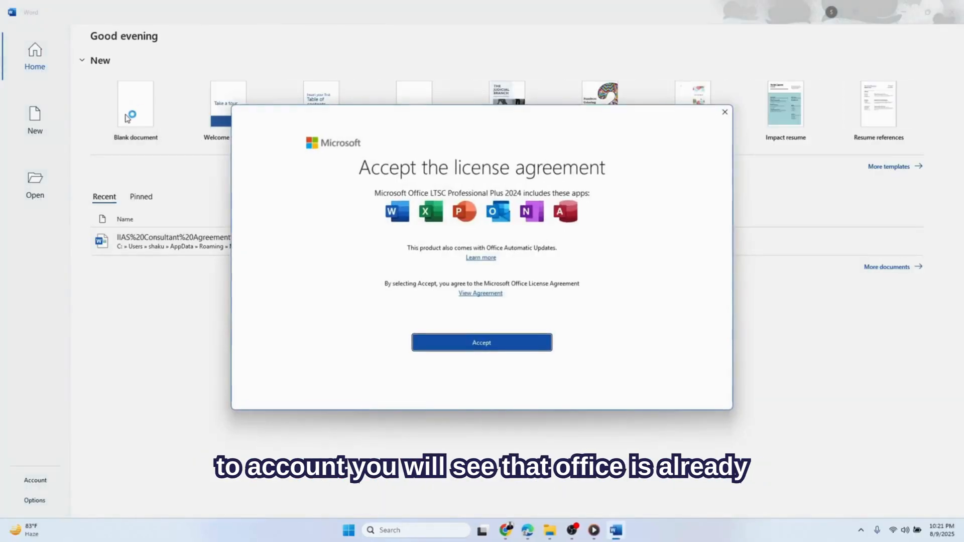
Step: Accept the Office LTSC 2024 license agreement and open a Blank document
click(482, 342)
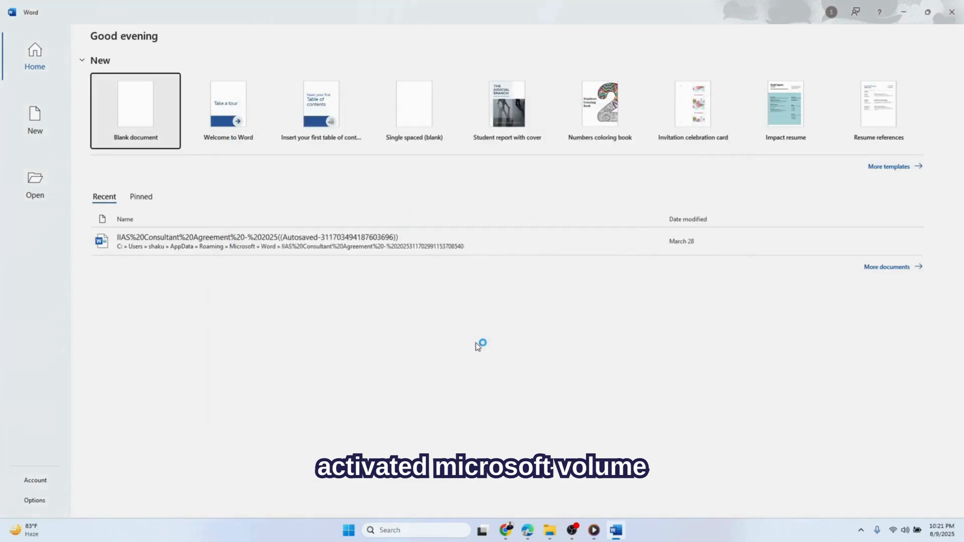
click(135, 111)
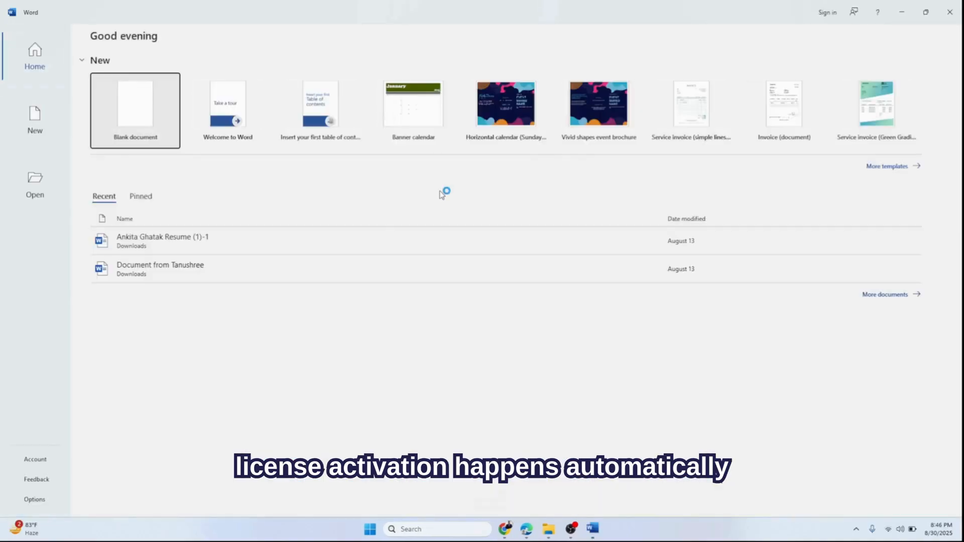
click(134, 111)
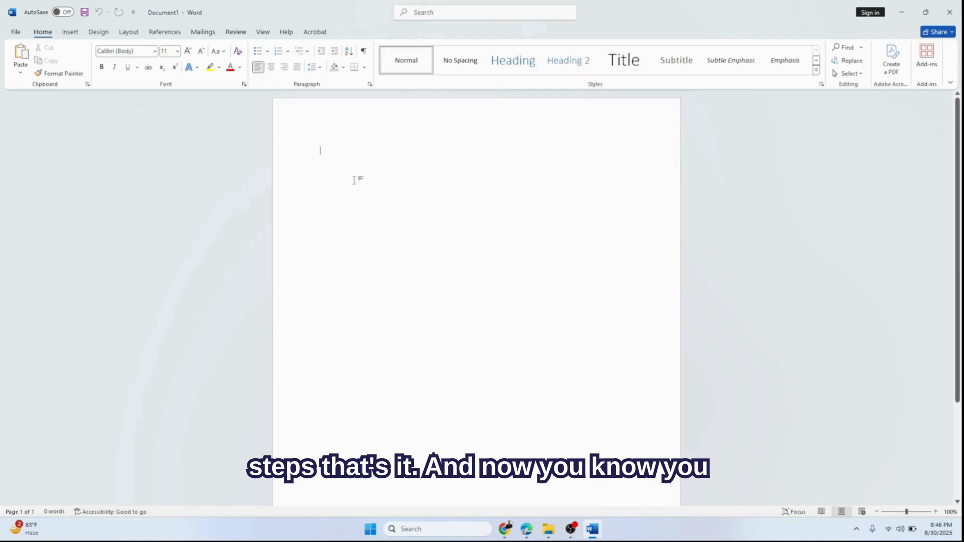
Step: Type 'Subscribe to my channel thank you' and confirm Office LTSC Professional Plus 2024 is activated on the Account page
text(Subscribe to m)
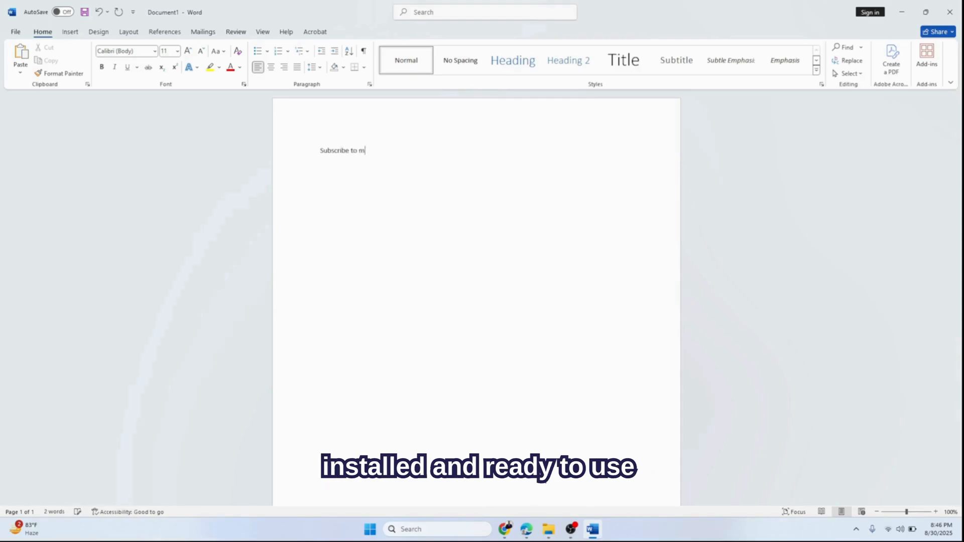
text(y channel thank you)
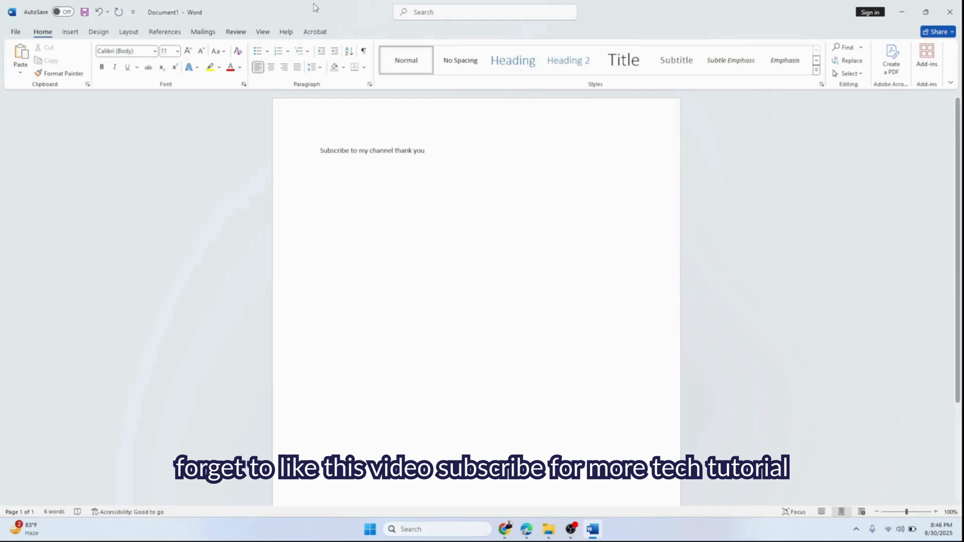
click(14, 32)
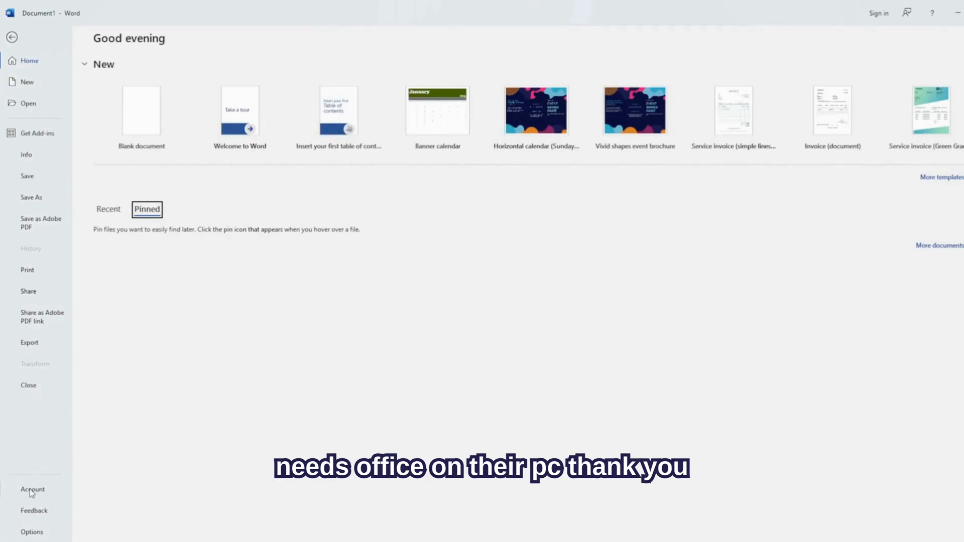
click(33, 490)
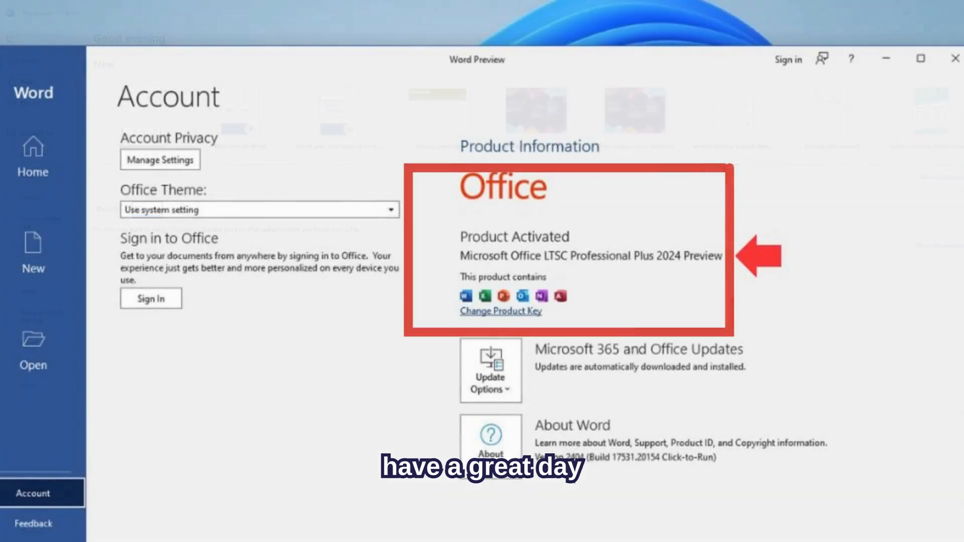